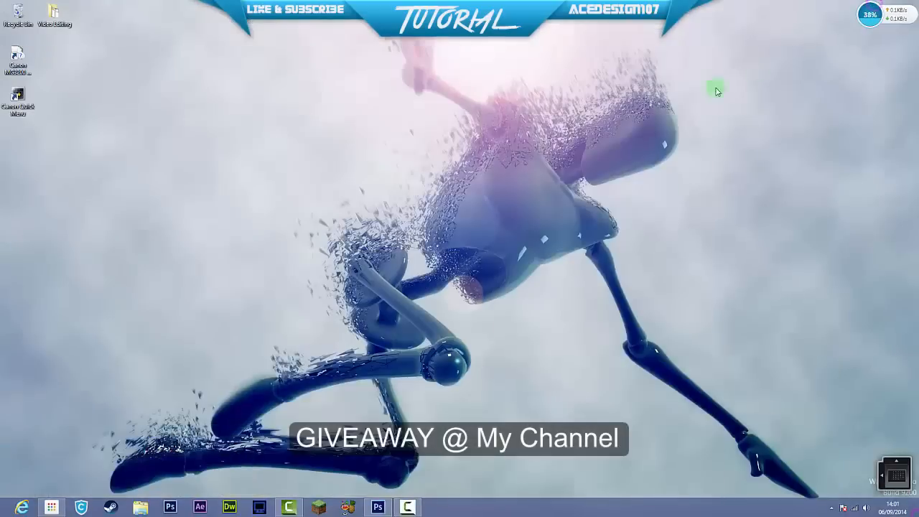
{"action": "mouse_move", "coordinate": [328, 360]}
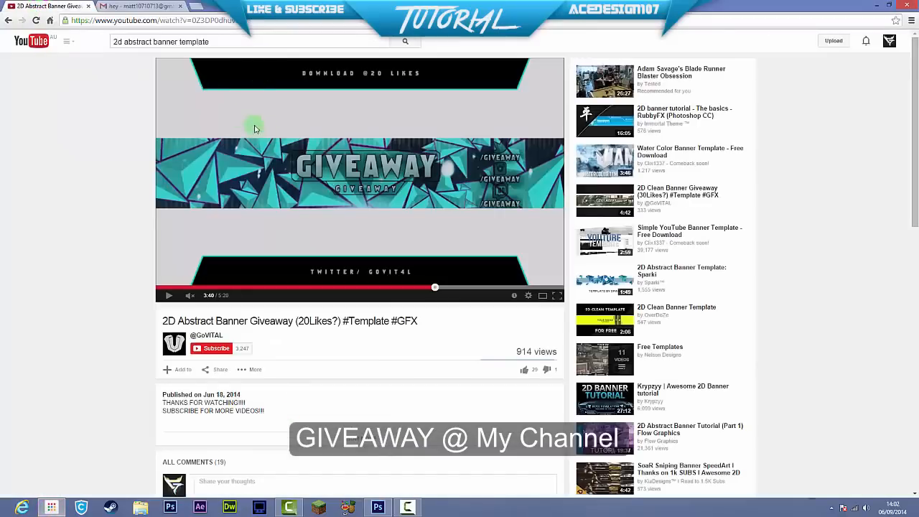
{"action": "mouse_move", "coordinate": [244, 243]}
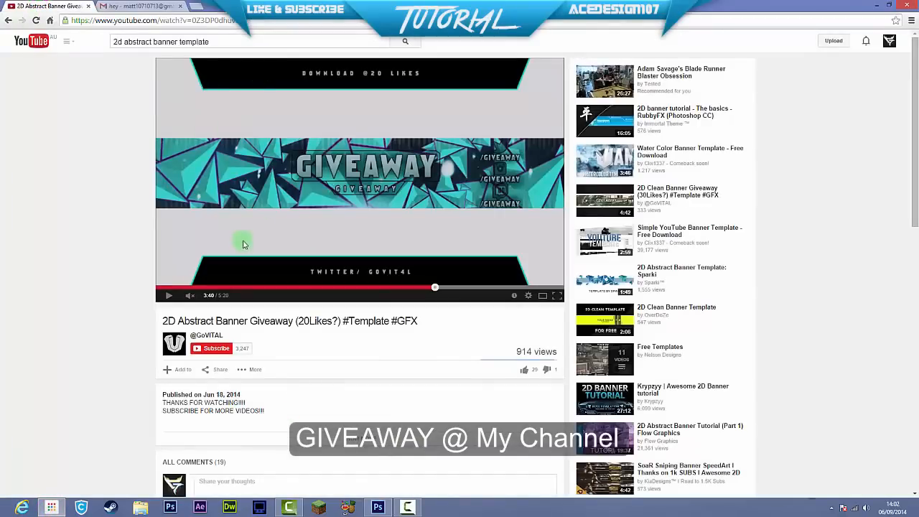
{"action": "mouse_move", "coordinate": [259, 175]}
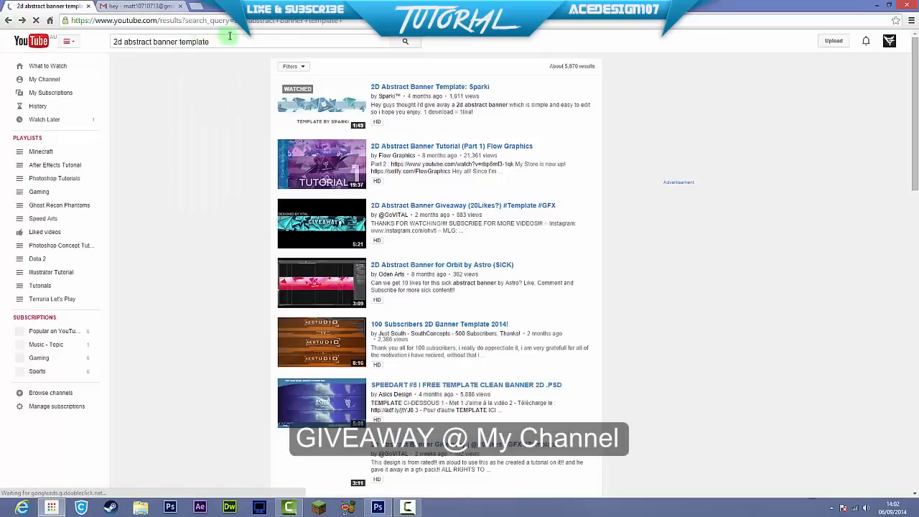
Step: Browse the YouTube results for "2d abstract banner template" and return to Photoshop
{"action": "scroll", "scroll_direction": "down", "scroll_amount": 3}
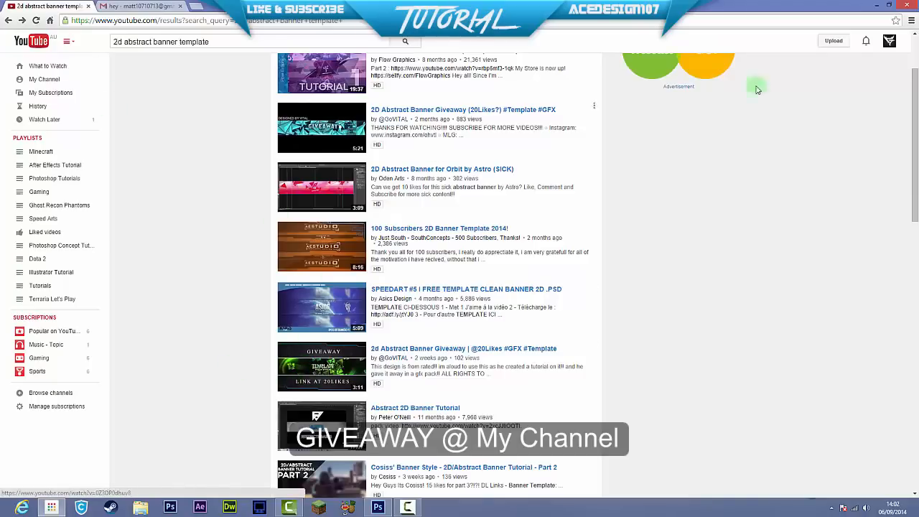
{"action": "mouse_move", "coordinate": [42, 79]}
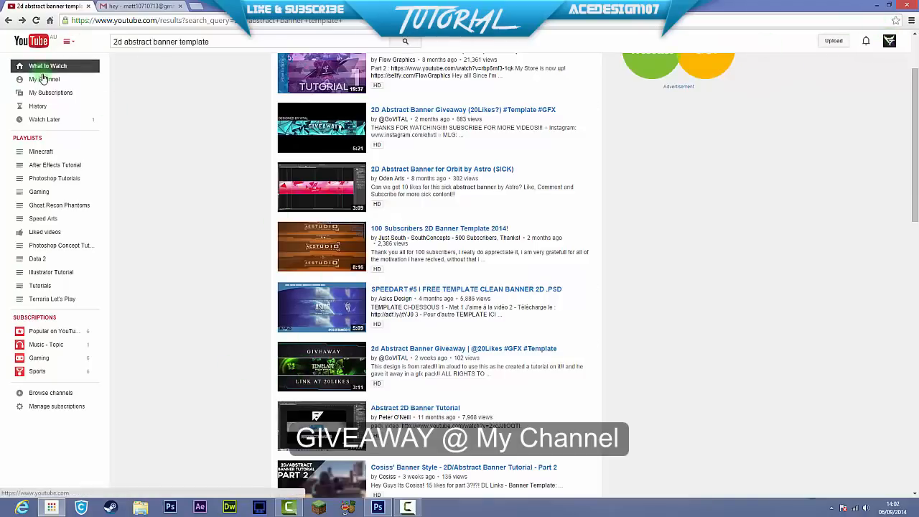
{"action": "left_click", "coordinate": [45, 79]}
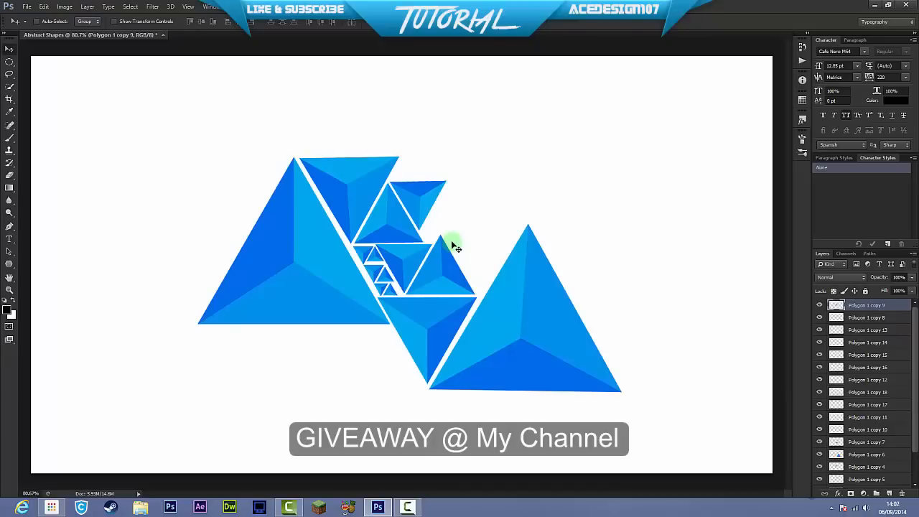
Step: Create a new 1920×1080, 300 ppi white document named "Abstract Shape"
{"action": "left_click", "coordinate": [26, 6]}
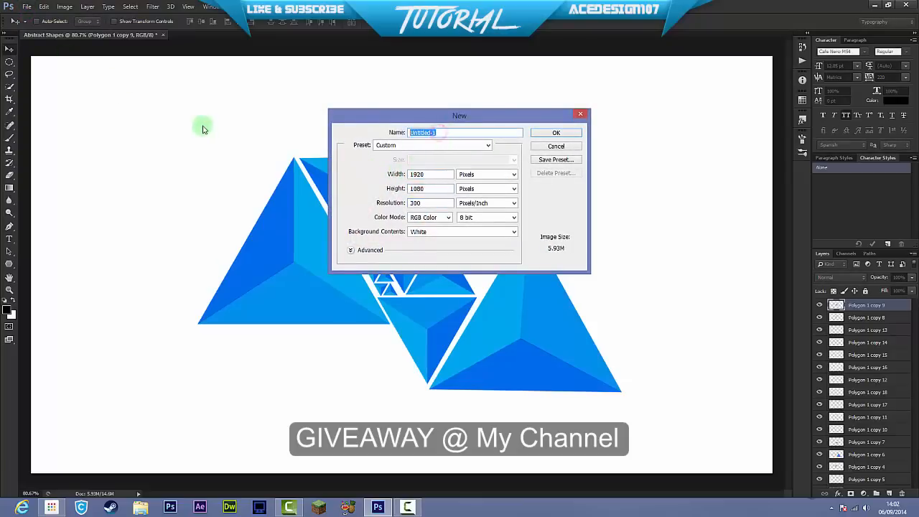
{"action": "type", "text": "Abstract Shape"}
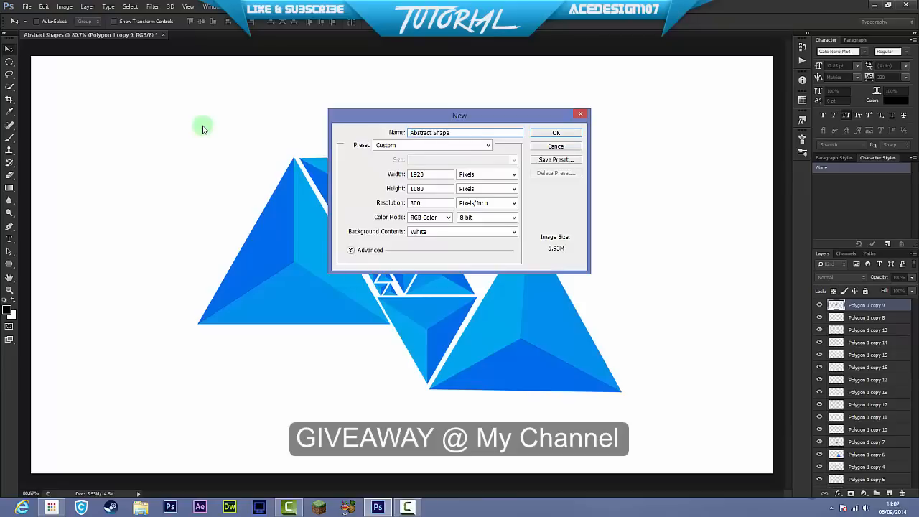
{"action": "left_click", "coordinate": [554, 132]}
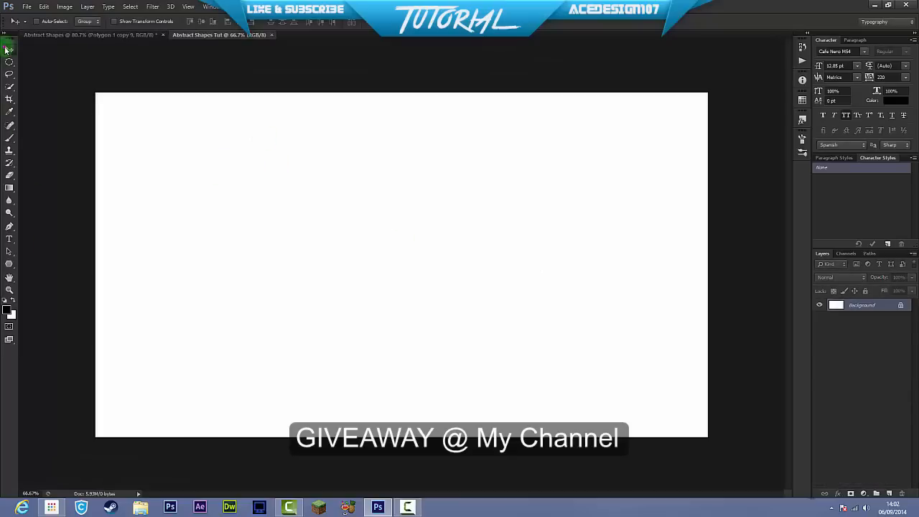
{"action": "mouse_move", "coordinate": [9, 270]}
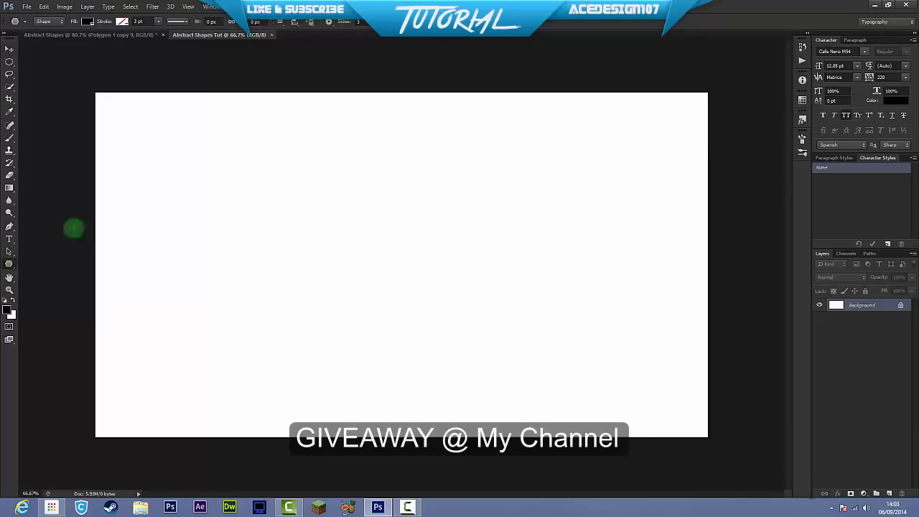
{"action": "mouse_move", "coordinate": [267, 182]}
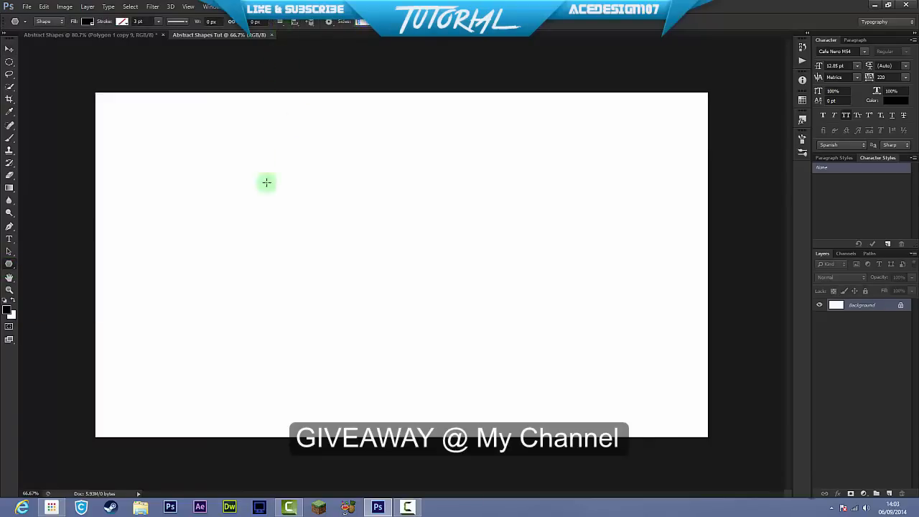
Step: Add a new layer named Shape and draw a polygon triangle in the lower left
{"action": "left_click", "coordinate": [11, 49]}
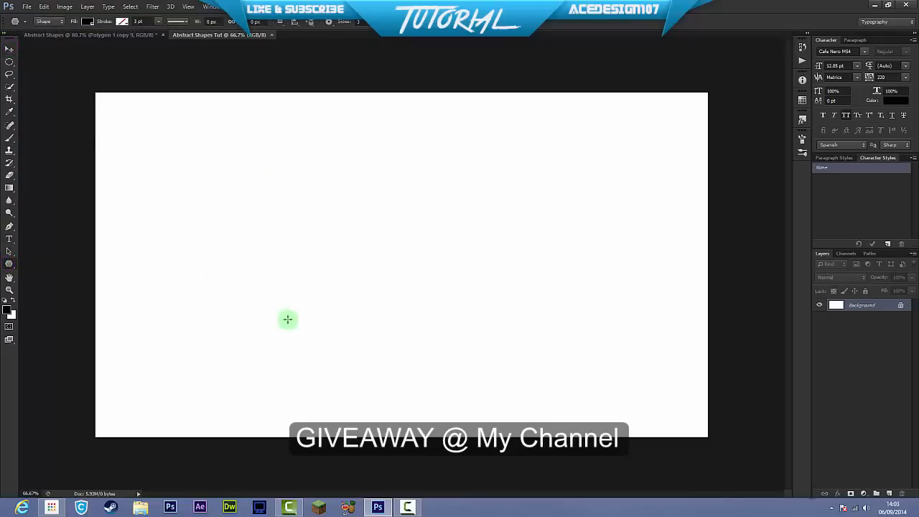
{"action": "mouse_move", "coordinate": [511, 319]}
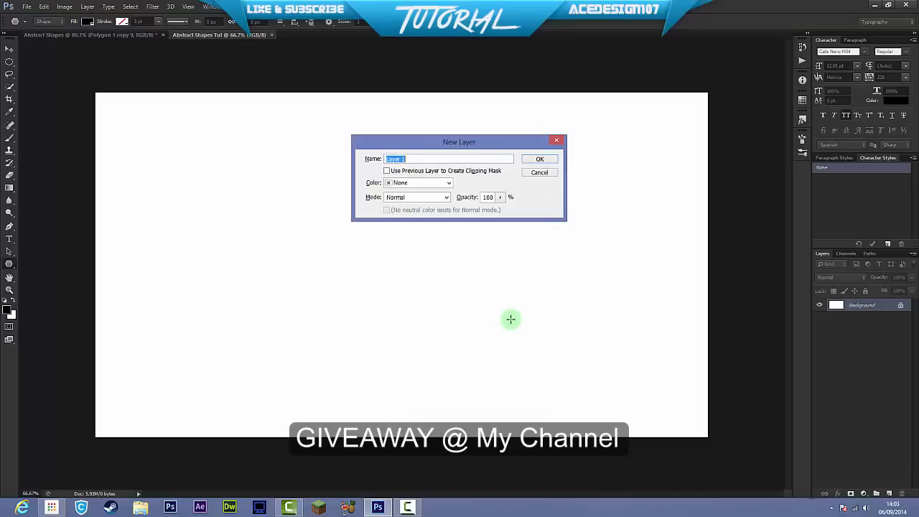
{"action": "left_click", "coordinate": [540, 158]}
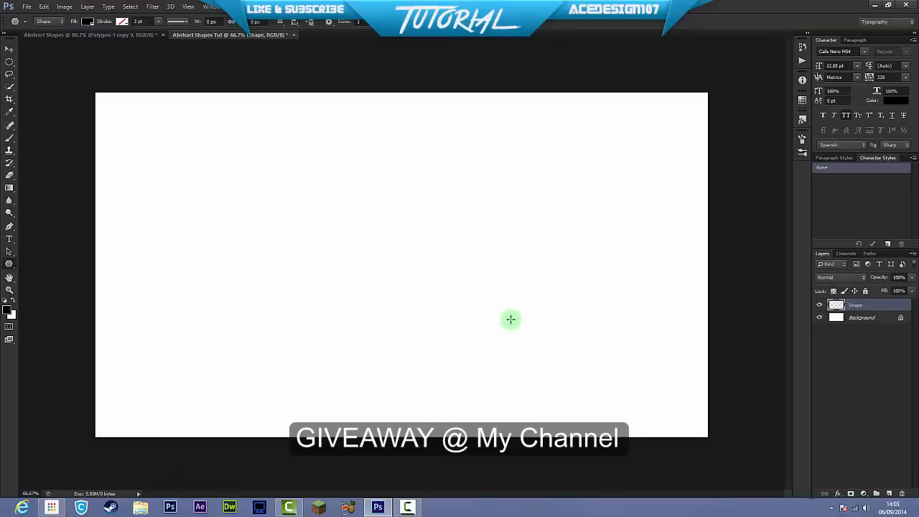
{"action": "left_click_drag", "start_coordinate": [511, 318], "coordinate": [307, 195]}
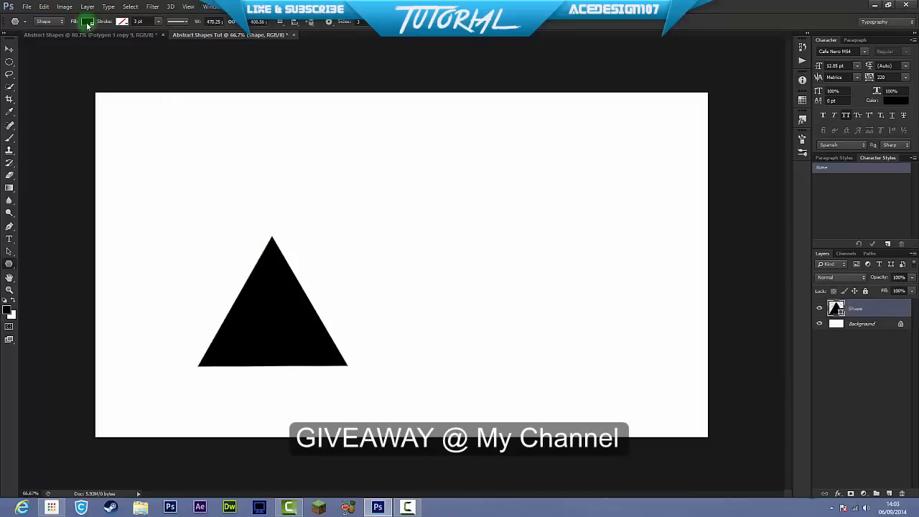
Step: Set the triangle's fill colour to dark crimson from the Fill swatches
{"action": "left_click", "coordinate": [86, 21]}
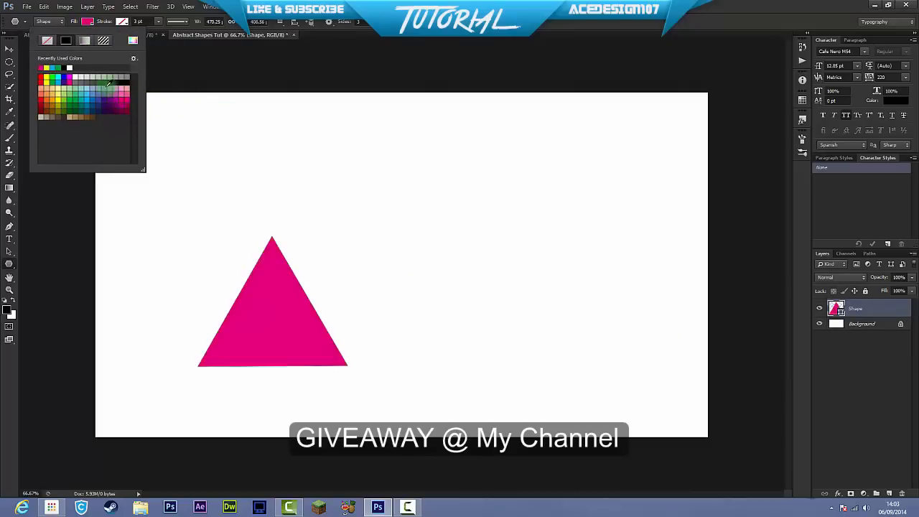
{"action": "left_click", "coordinate": [132, 97]}
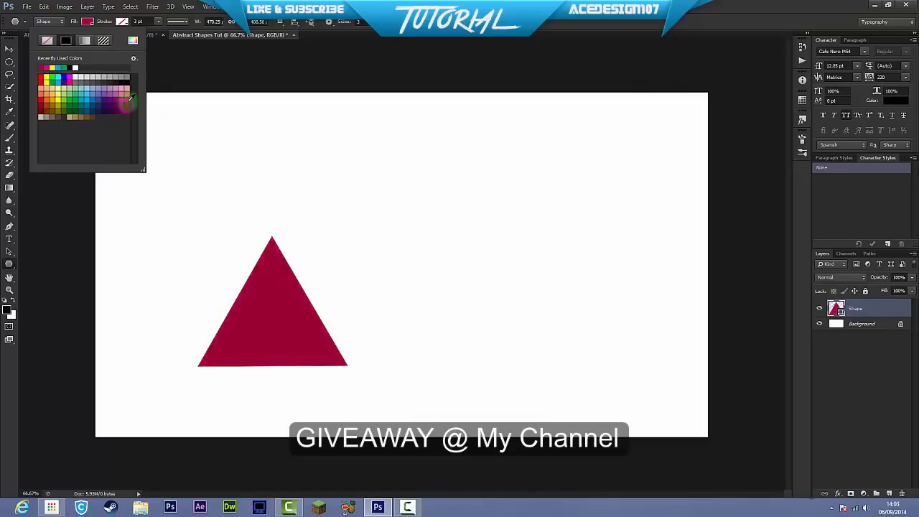
{"action": "left_click", "coordinate": [12, 52]}
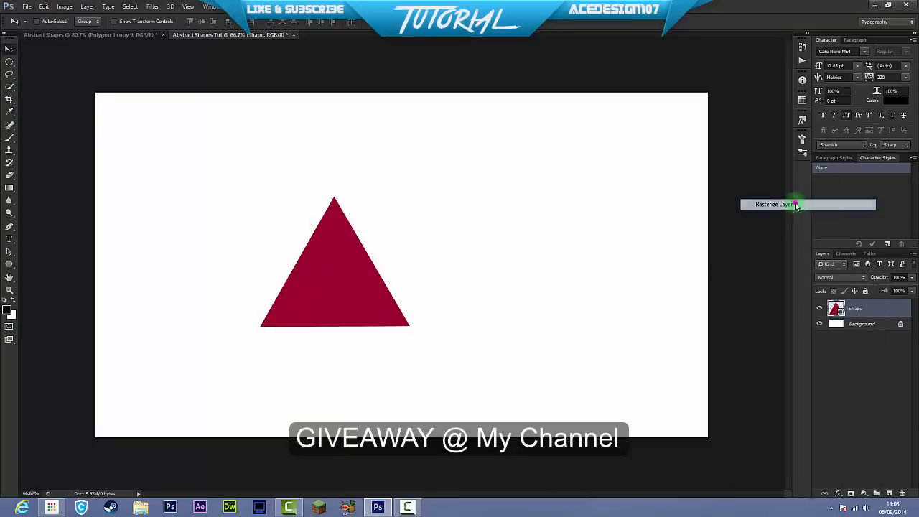
Step: Rasterize the triangle layer and turn the Pen path over its left part into a selection
{"action": "left_click", "coordinate": [773, 204]}
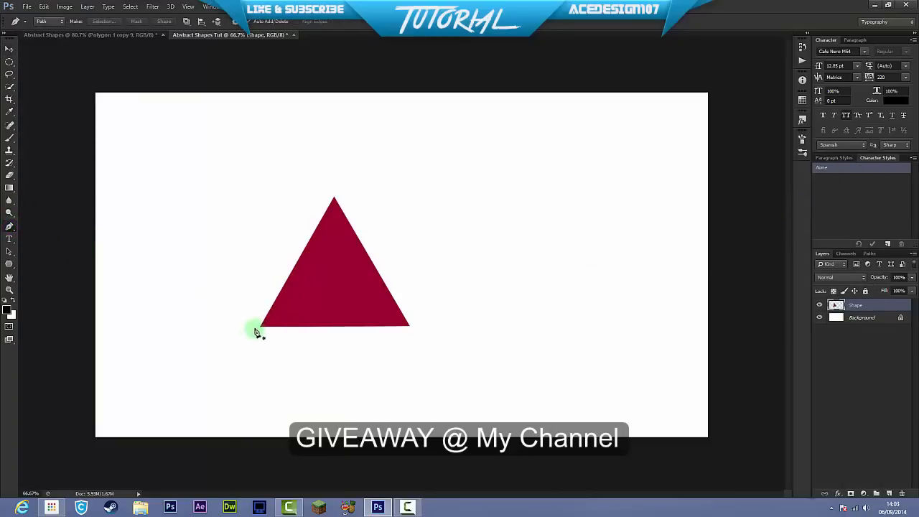
{"action": "mouse_move", "coordinate": [289, 172]}
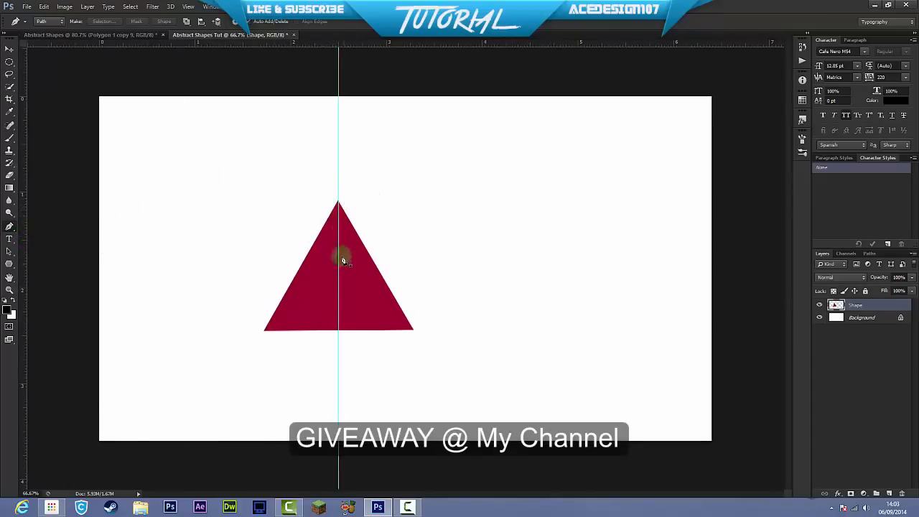
{"action": "mouse_move", "coordinate": [261, 333]}
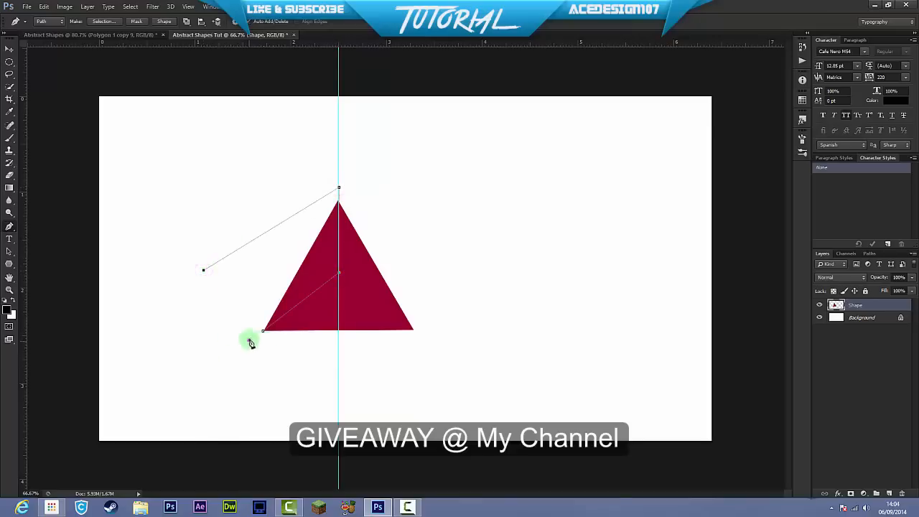
{"action": "right_click", "coordinate": [250, 340]}
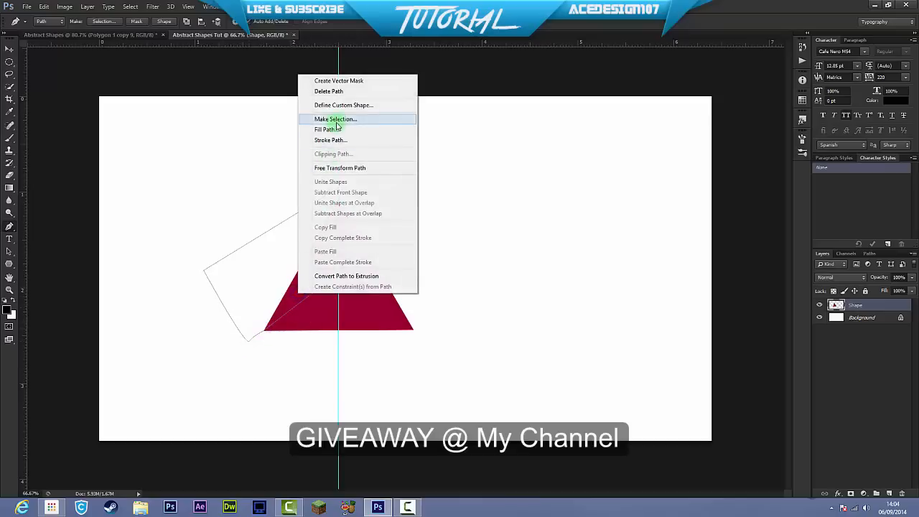
{"action": "left_click", "coordinate": [336, 119]}
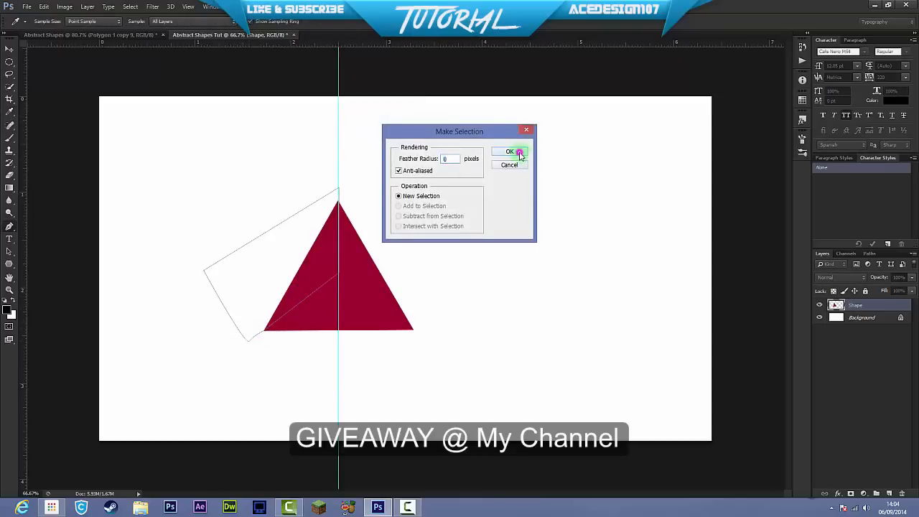
{"action": "left_click", "coordinate": [509, 153]}
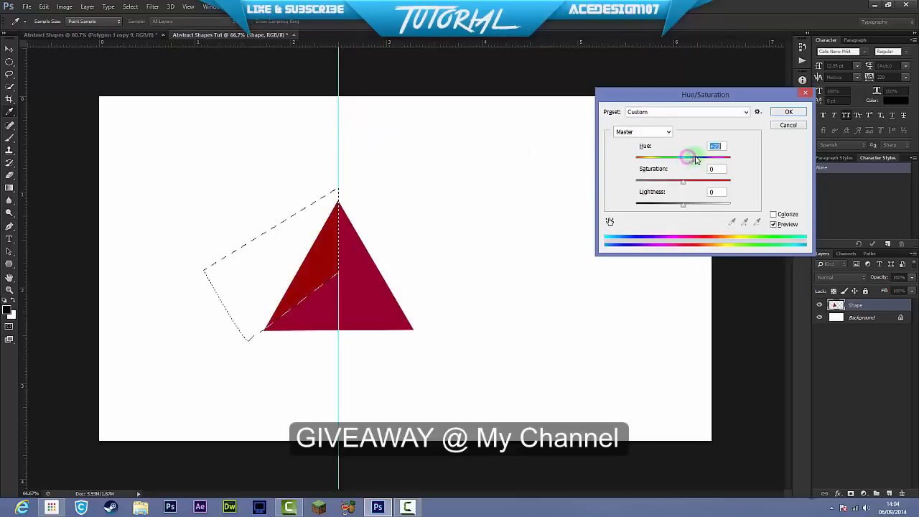
Step: Shift the selected left portion's hue toward purple with Hue/Saturation
{"action": "left_click_drag", "start_coordinate": [689, 157], "coordinate": [725, 156]}
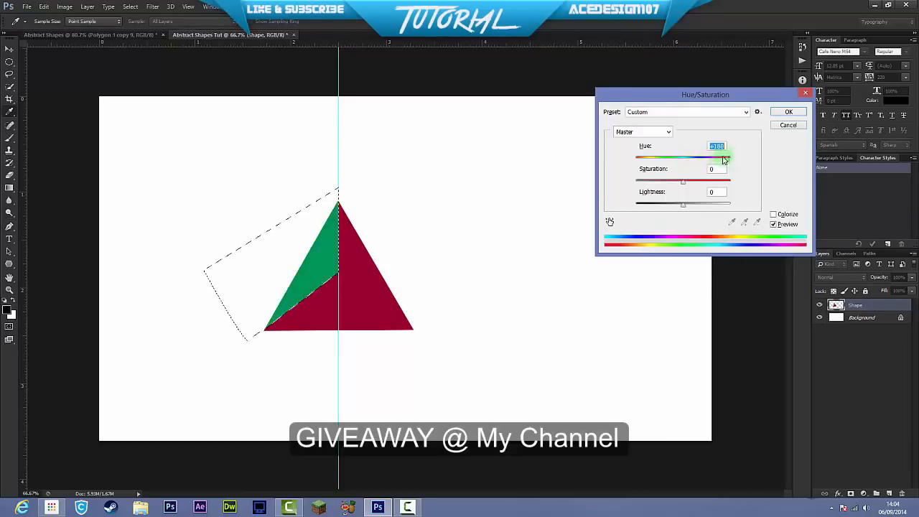
{"action": "left_click_drag", "start_coordinate": [723, 157], "coordinate": [669, 157]}
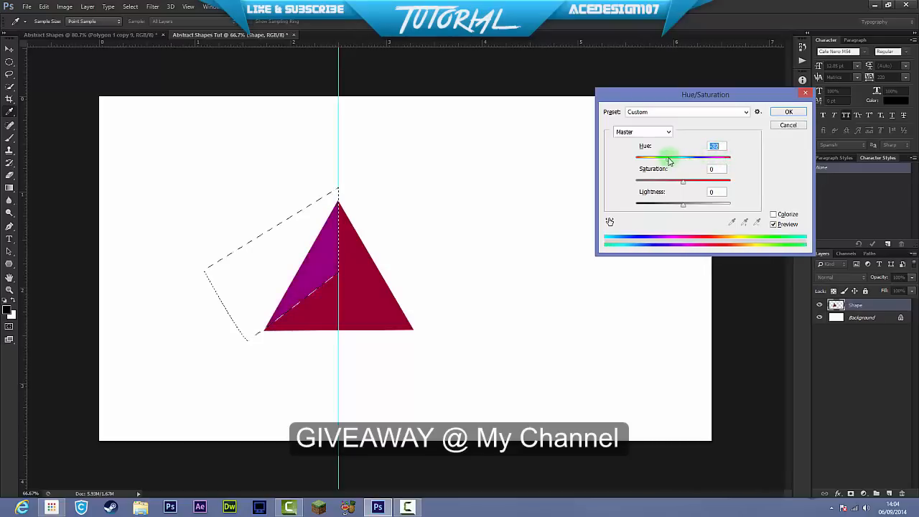
{"action": "left_click_drag", "start_coordinate": [671, 157], "coordinate": [678, 156]}
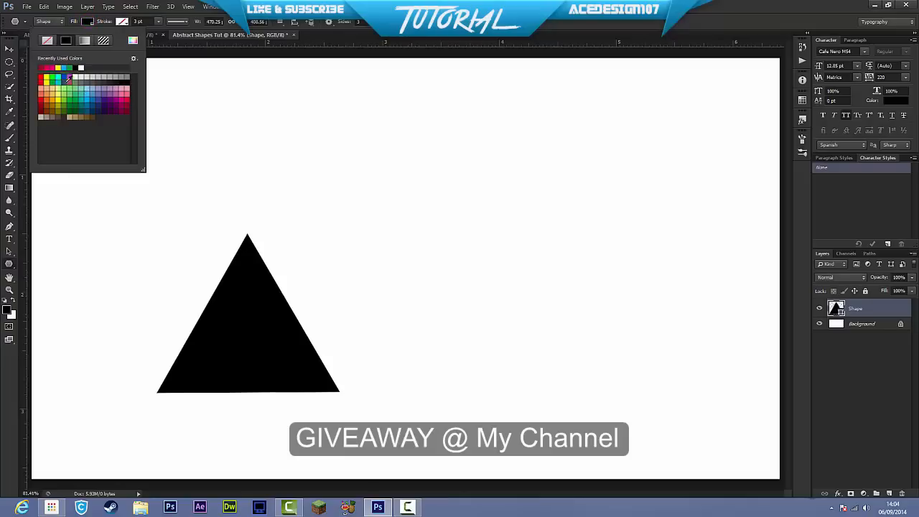
Step: Fill the triangle cyan-blue and rasterize its shape layer
{"action": "left_click", "coordinate": [69, 87]}
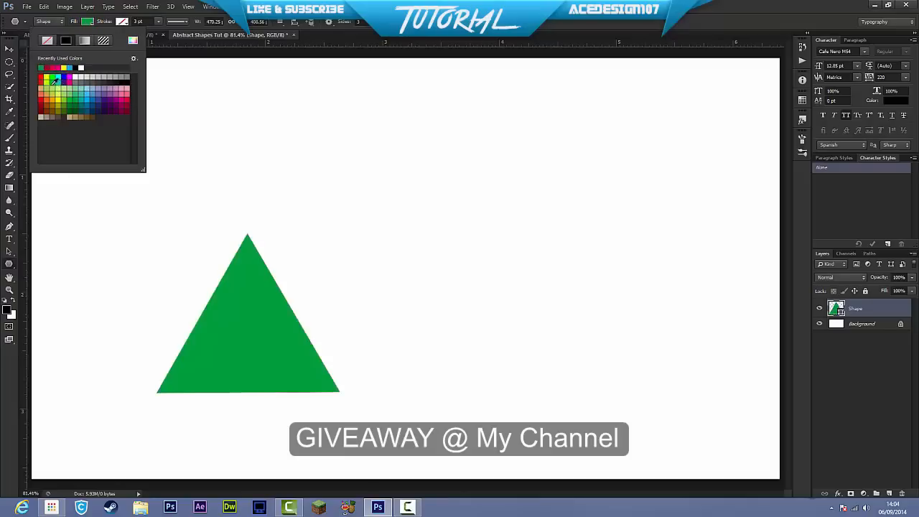
{"action": "left_click", "coordinate": [89, 94]}
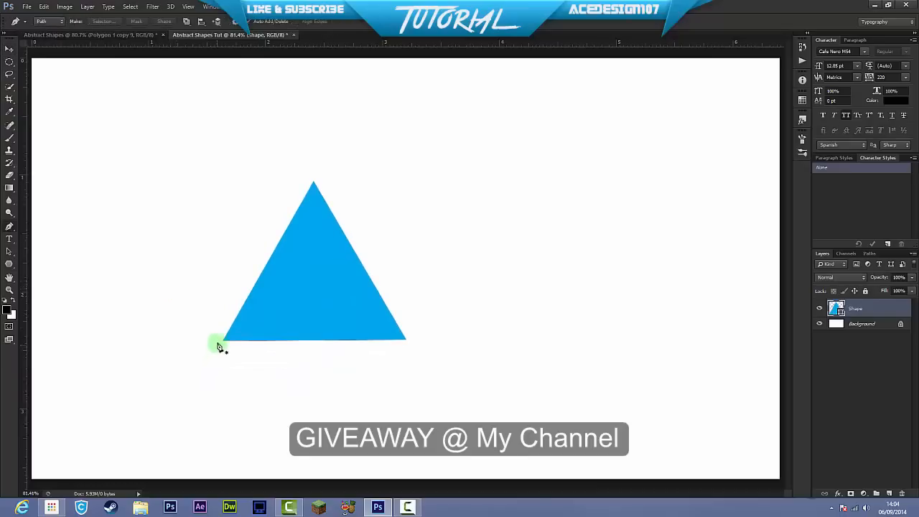
{"action": "mouse_move", "coordinate": [308, 279]}
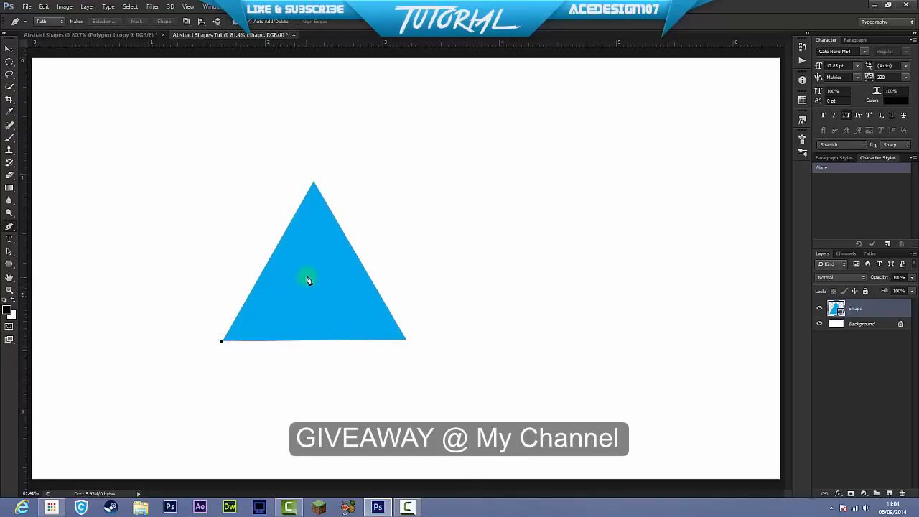
{"action": "mouse_move", "coordinate": [313, 175]}
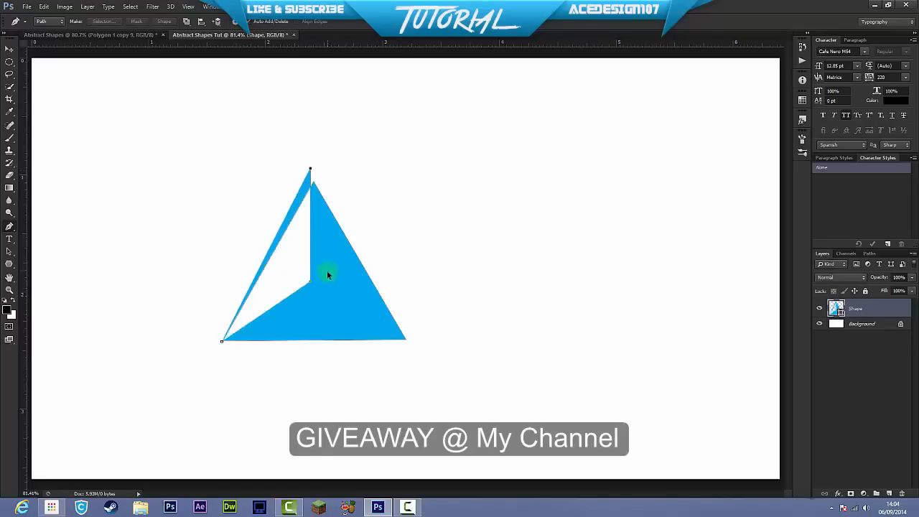
{"action": "right_click", "coordinate": [854, 307]}
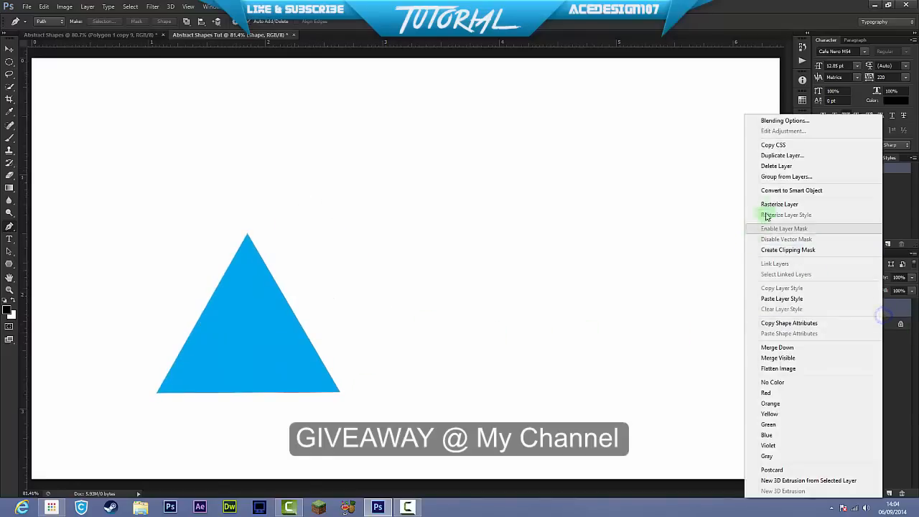
{"action": "left_click", "coordinate": [785, 215]}
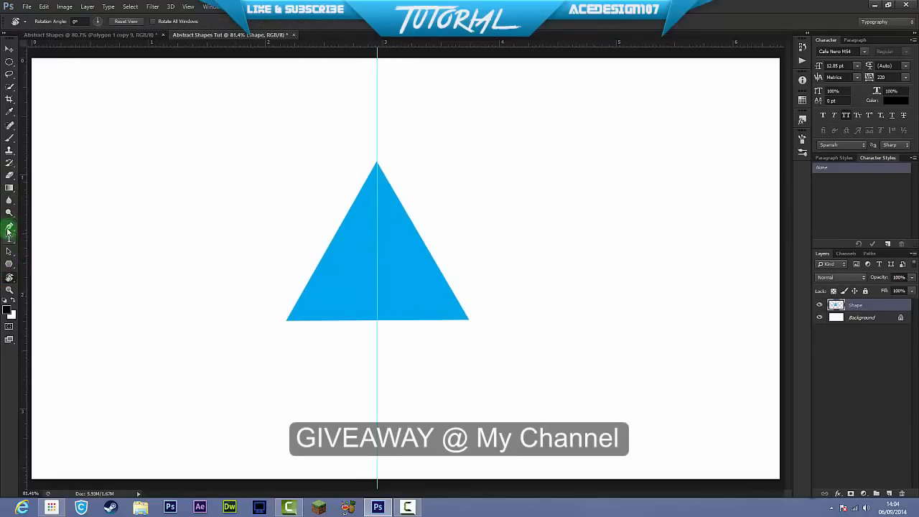
Step: Outline the left facet with the Pen and make it a selection
{"action": "left_click", "coordinate": [10, 230]}
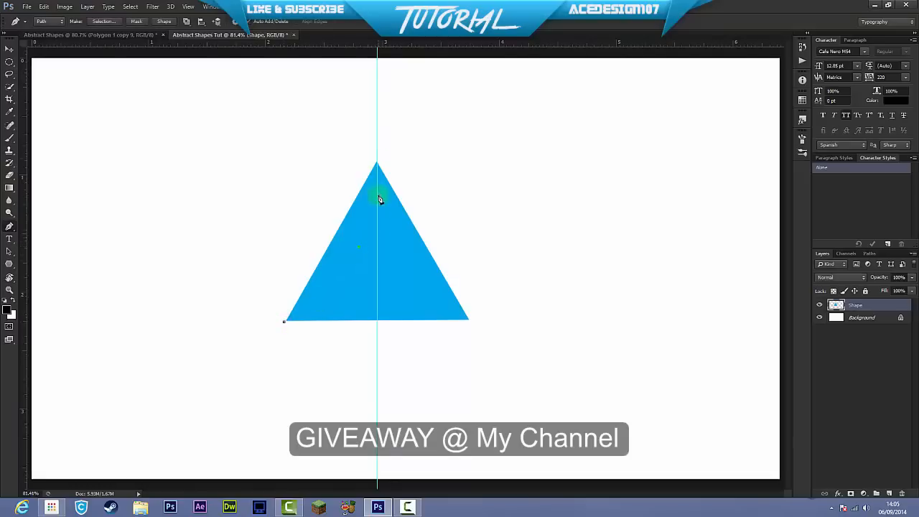
{"action": "mouse_move", "coordinate": [376, 247]}
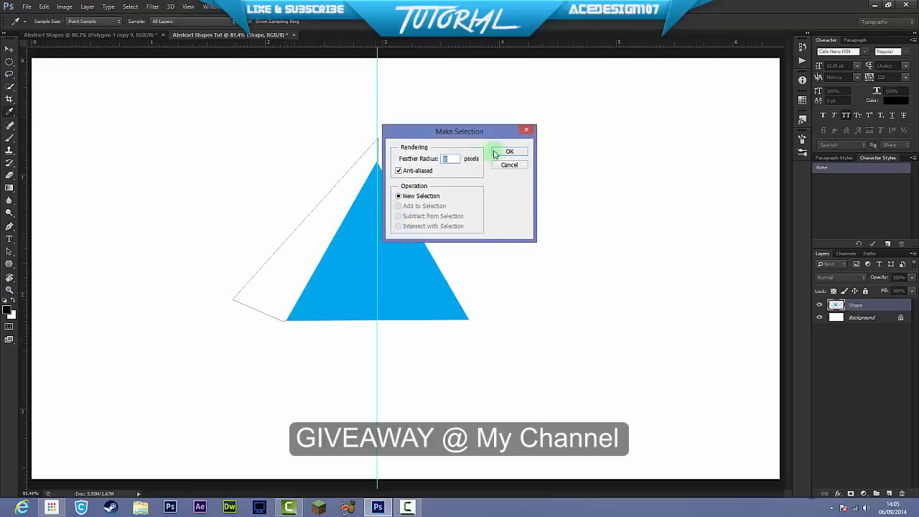
{"action": "left_click", "coordinate": [508, 153]}
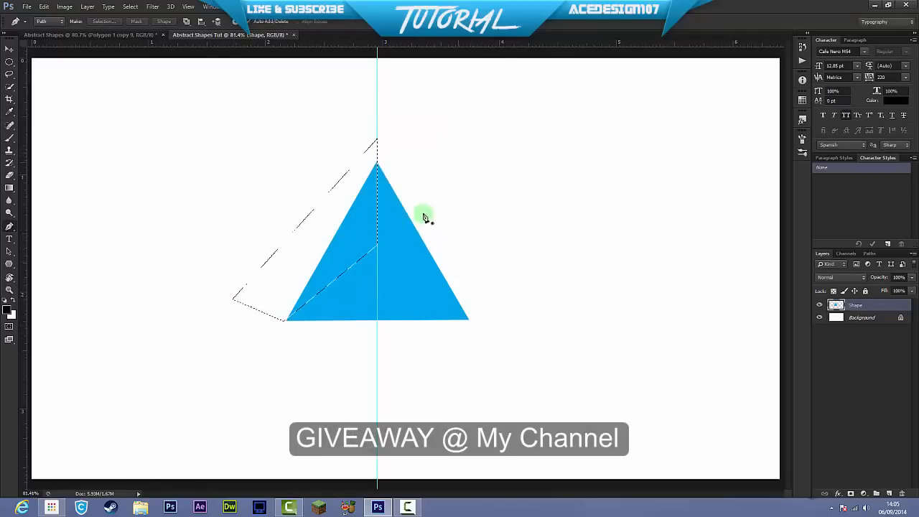
Step: Hue-shift the left facet to a darker blue and apply it
{"action": "left_click", "coordinate": [63, 5]}
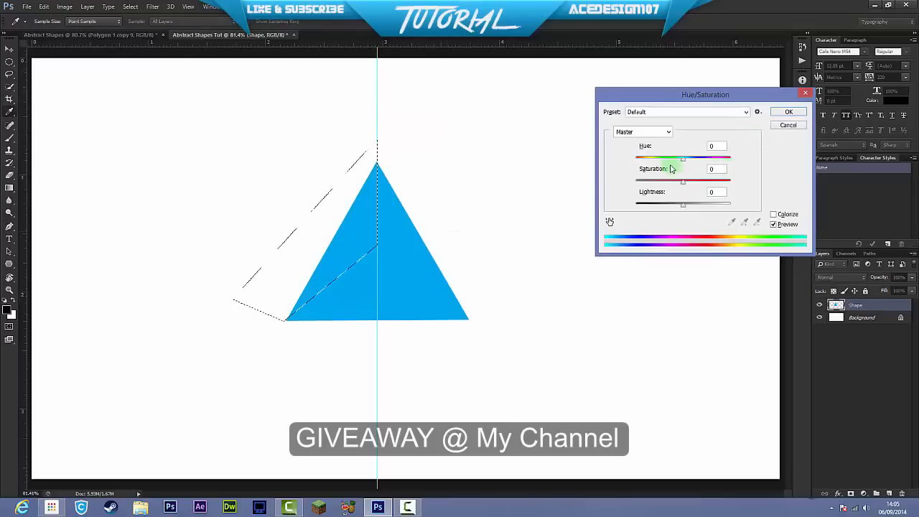
{"action": "left_click_drag", "start_coordinate": [683, 158], "coordinate": [688, 158]}
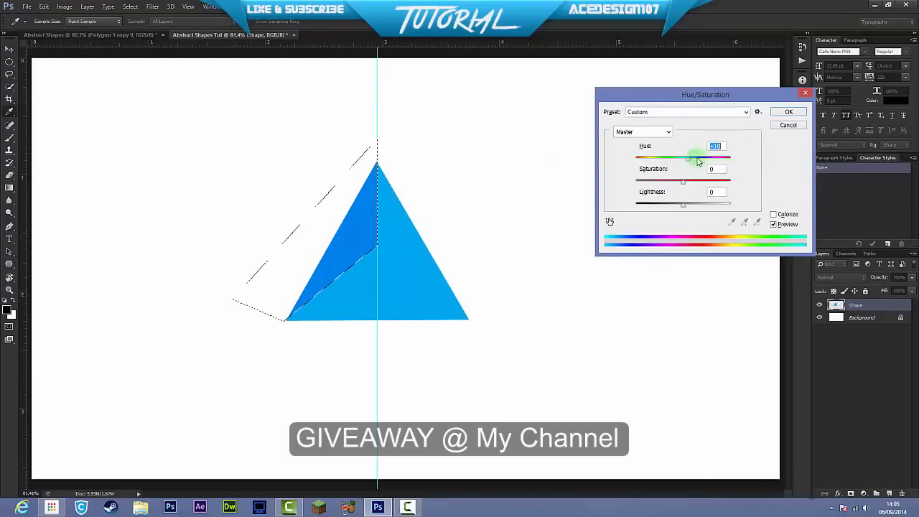
{"action": "left_click", "coordinate": [787, 112]}
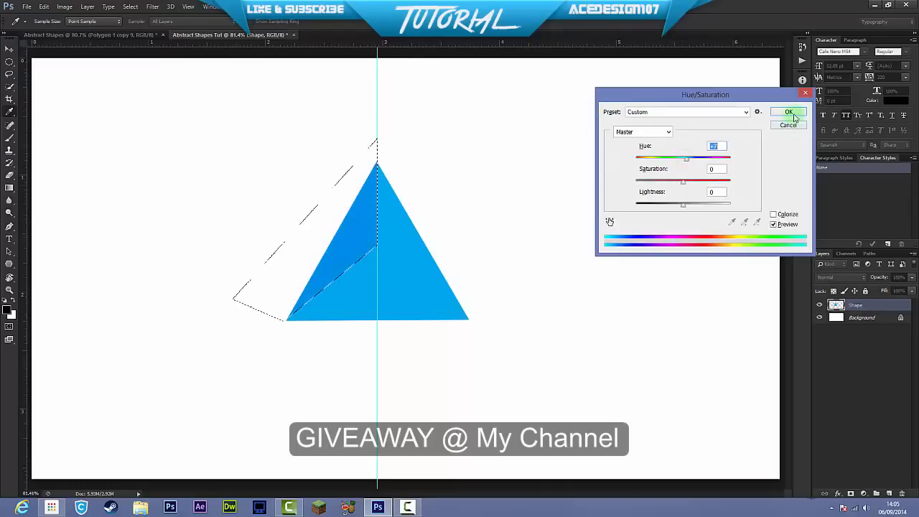
{"action": "left_click", "coordinate": [789, 112]}
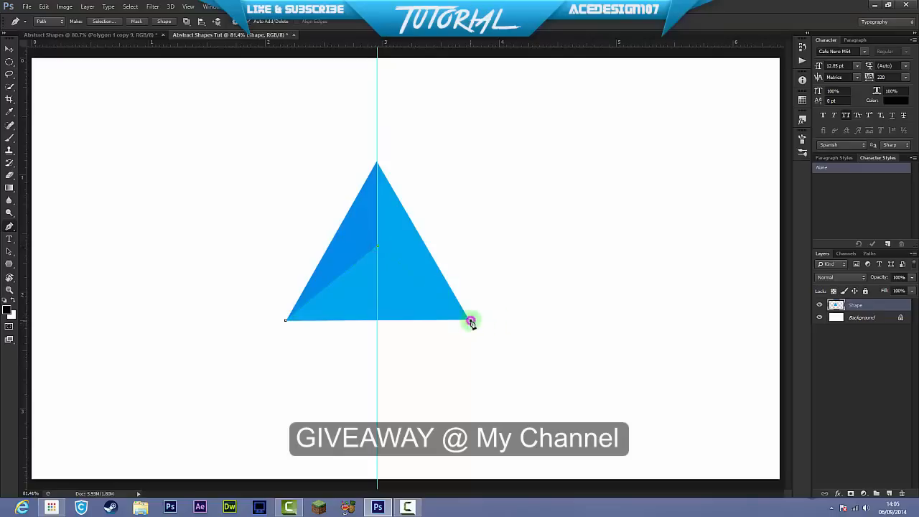
Step: Select the bottom facet from its Pen path and hue-shift it to a deeper blue
{"action": "right_click", "coordinate": [471, 322]}
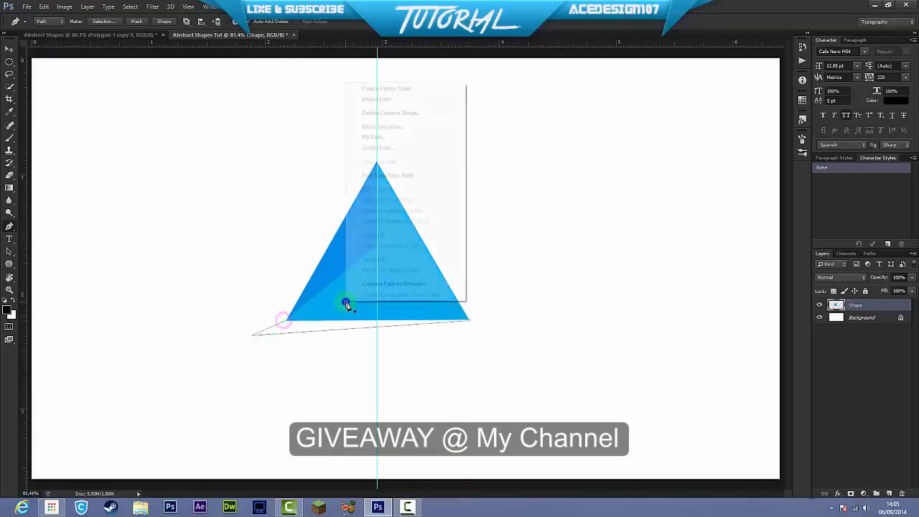
{"action": "left_click", "coordinate": [383, 126]}
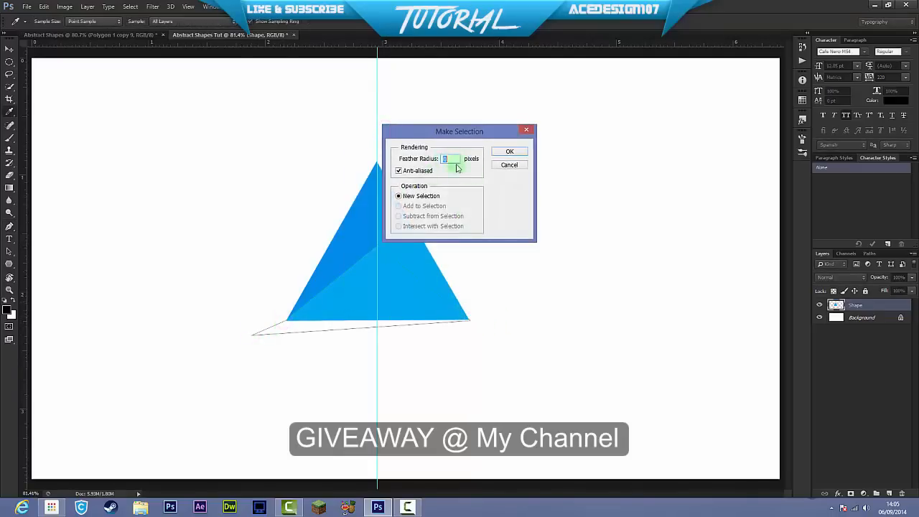
{"action": "left_click", "coordinate": [508, 150]}
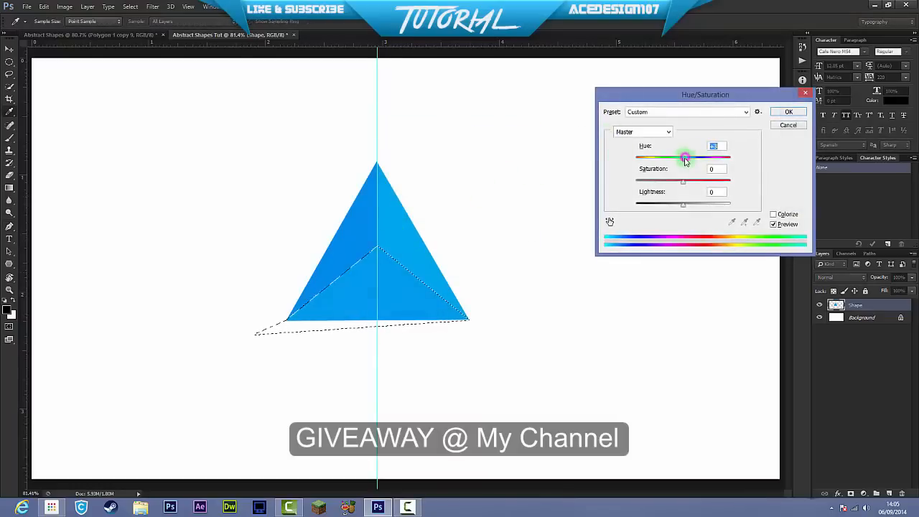
{"action": "left_click_drag", "start_coordinate": [684, 156], "coordinate": [692, 157]}
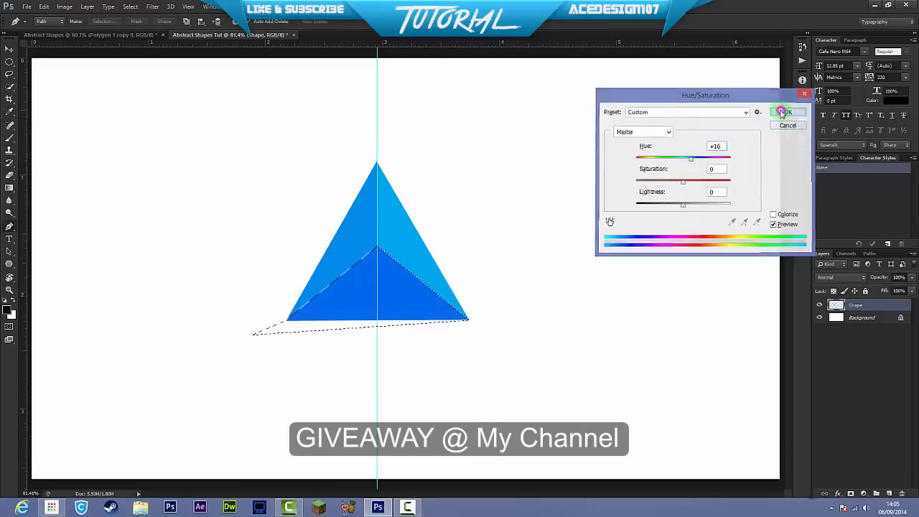
{"action": "left_click", "coordinate": [787, 112]}
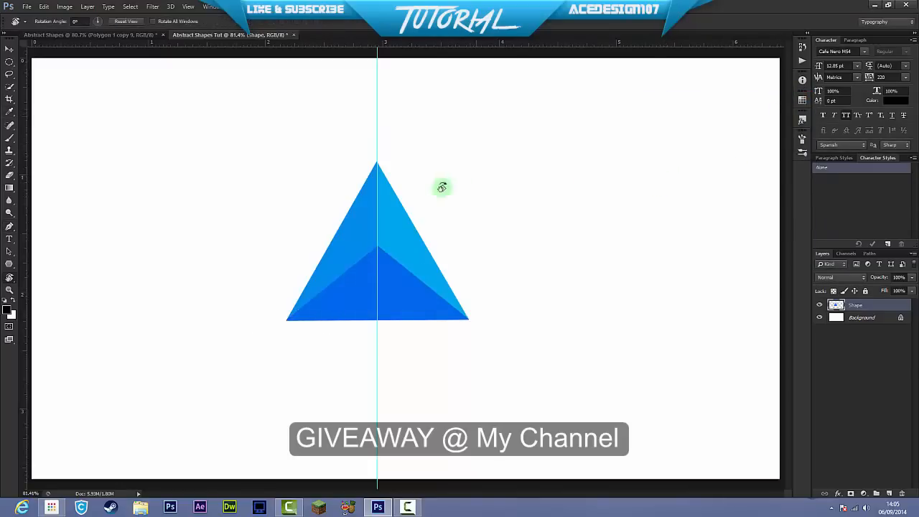
Step: Duplicate the Shape layer and rotate the copy to sit against the original's edge
{"action": "left_click", "coordinate": [9, 48]}
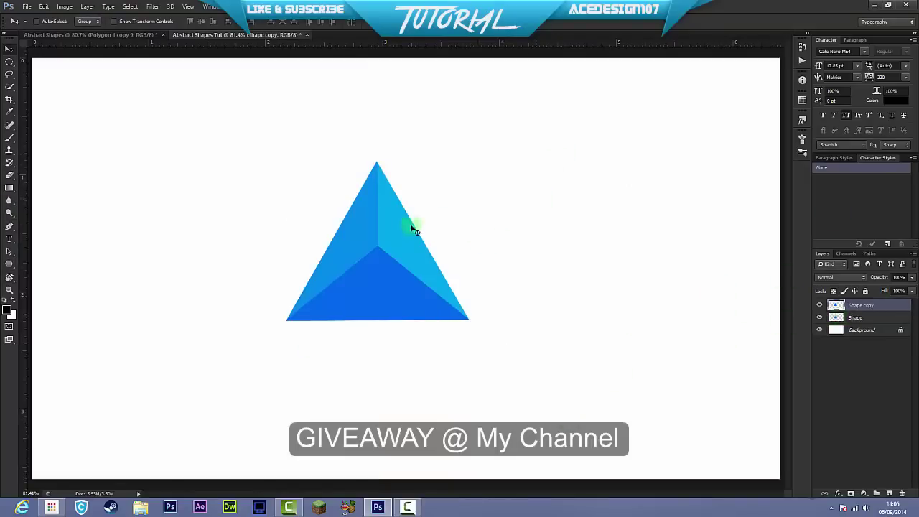
{"action": "left_click_drag", "start_coordinate": [413, 228], "coordinate": [551, 224]}
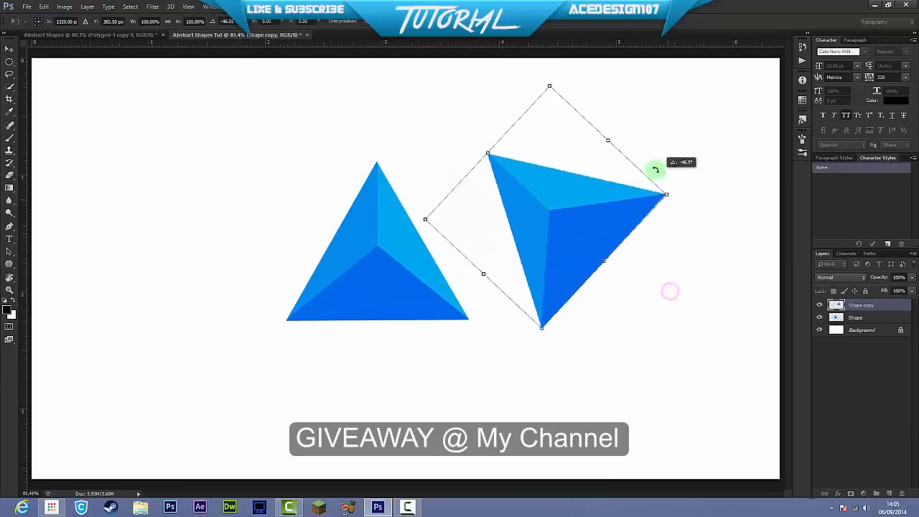
{"action": "left_click_drag", "start_coordinate": [655, 169], "coordinate": [655, 163]}
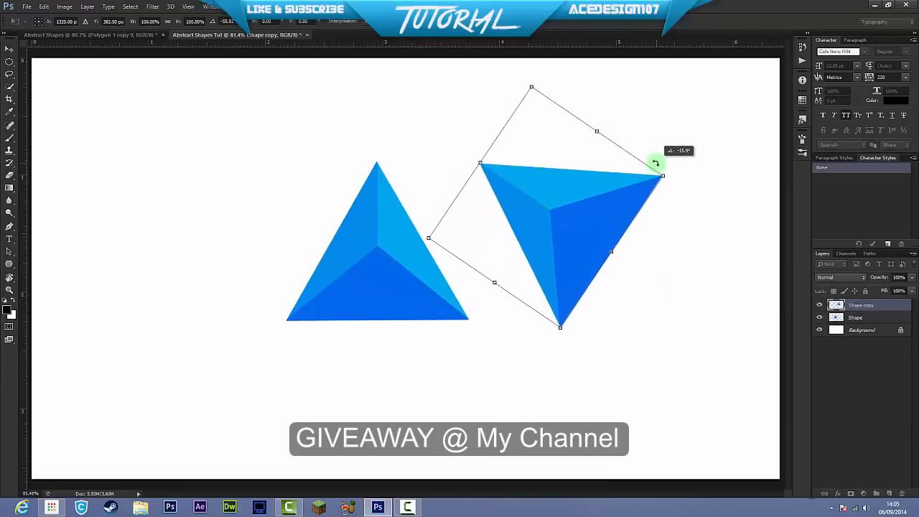
{"action": "left_click_drag", "start_coordinate": [658, 163], "coordinate": [486, 221]}
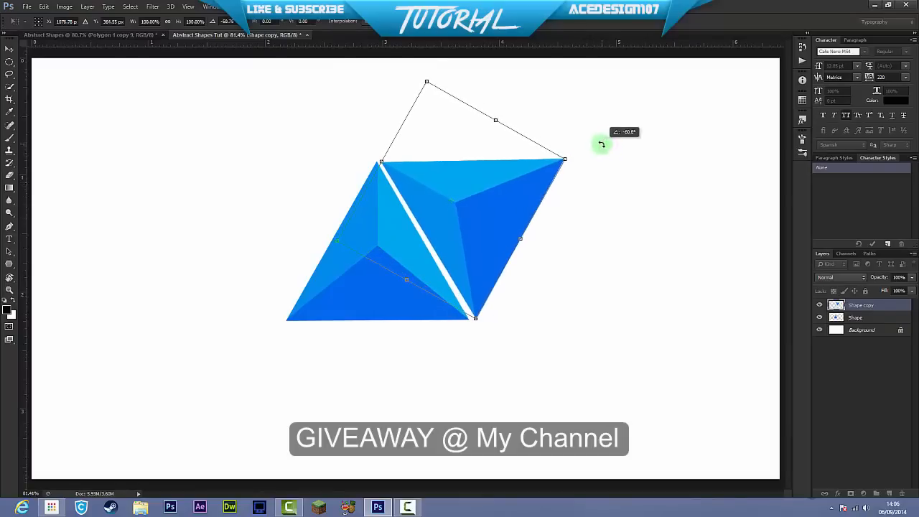
{"action": "left_click_drag", "start_coordinate": [565, 158], "coordinate": [502, 157]}
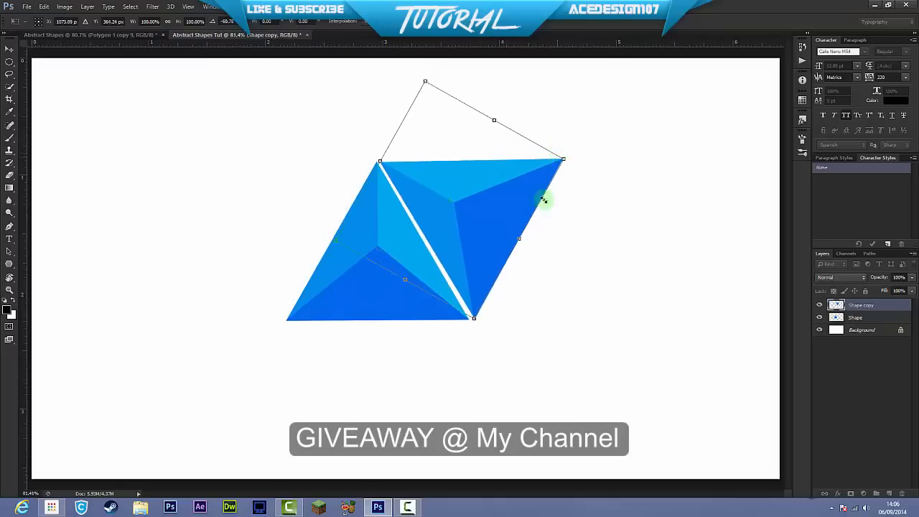
{"action": "mouse_move", "coordinate": [557, 183]}
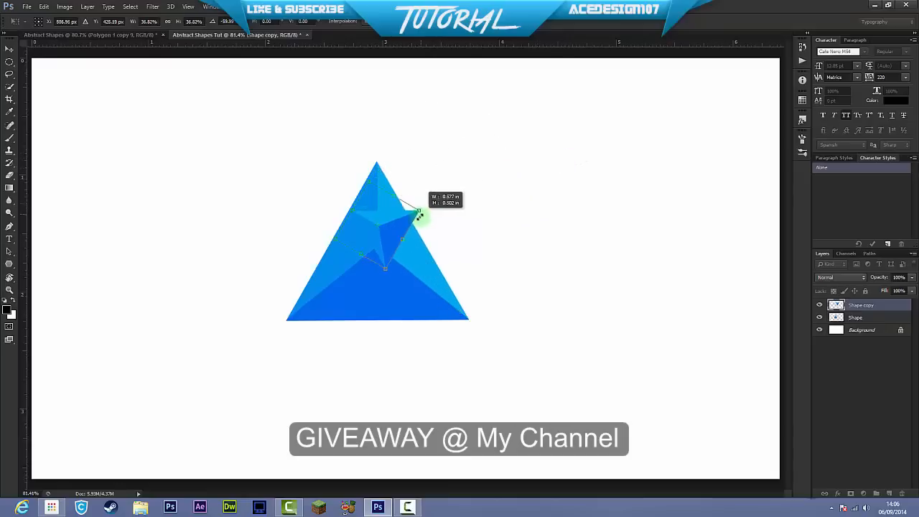
Step: Scale the copy small and place it at the main triangle's top right
{"action": "left_click_drag", "start_coordinate": [420, 212], "coordinate": [414, 175]}
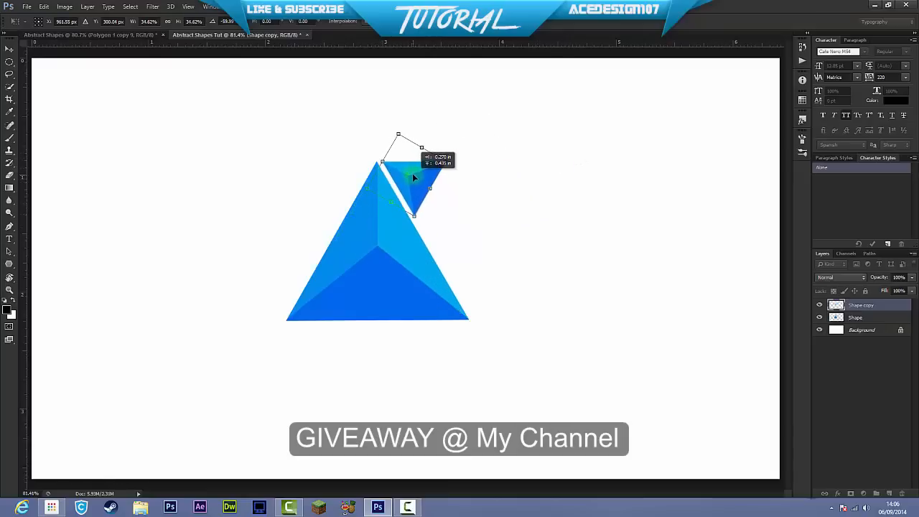
{"action": "left_click_drag", "start_coordinate": [414, 178], "coordinate": [448, 160]}
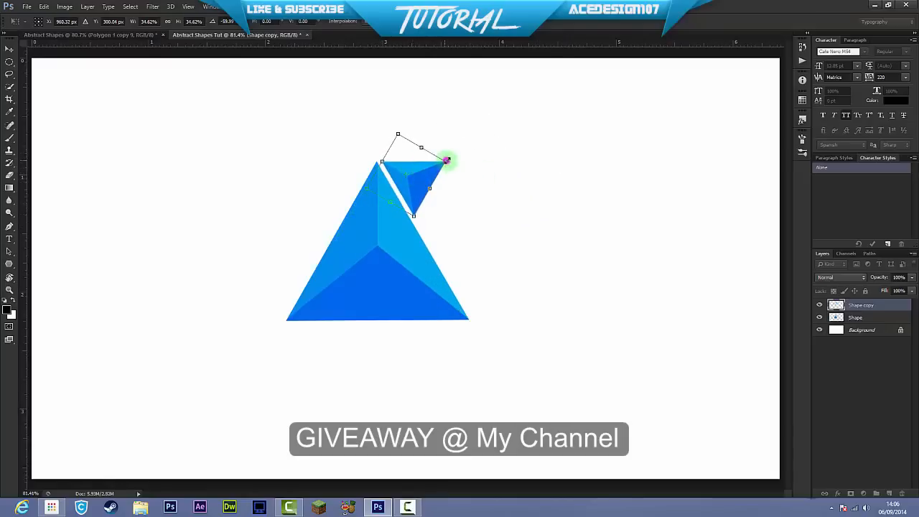
{"action": "left_click_drag", "start_coordinate": [447, 160], "coordinate": [434, 179]}
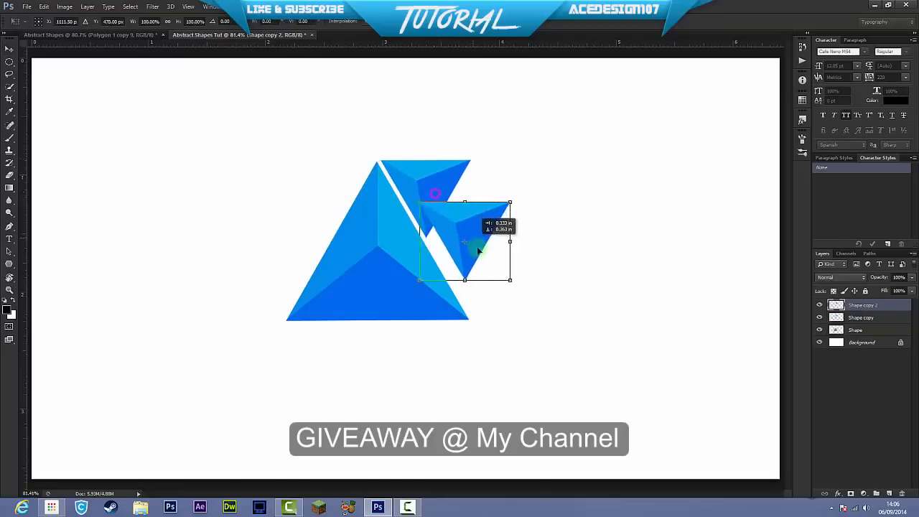
Step: Duplicate again, rotate the copy and move it left of the main triangle
{"action": "left_click_drag", "start_coordinate": [465, 241], "coordinate": [481, 275]}
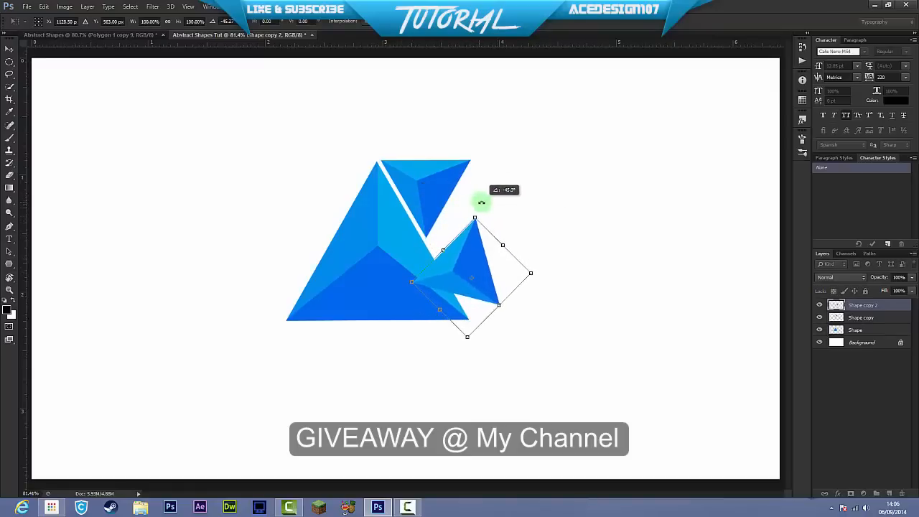
{"action": "left_click_drag", "start_coordinate": [471, 272], "coordinate": [273, 236]}
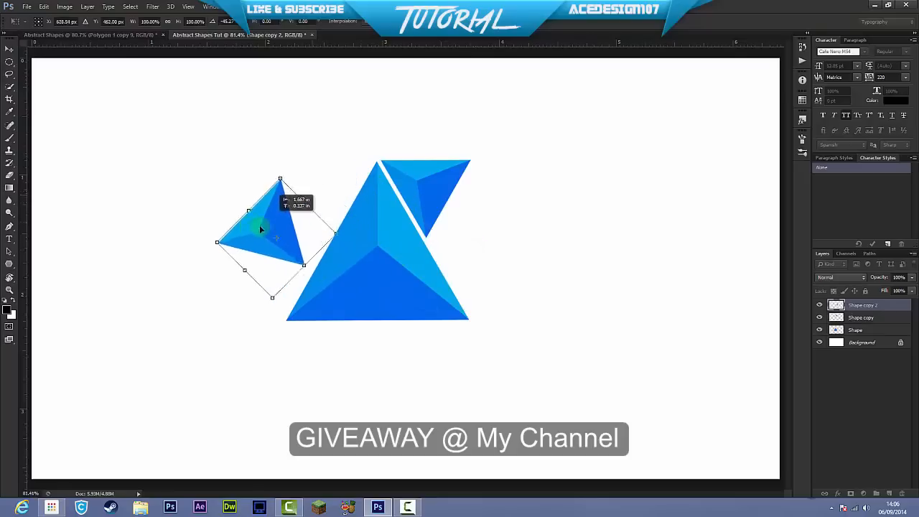
{"action": "left_click_drag", "start_coordinate": [262, 230], "coordinate": [262, 270]}
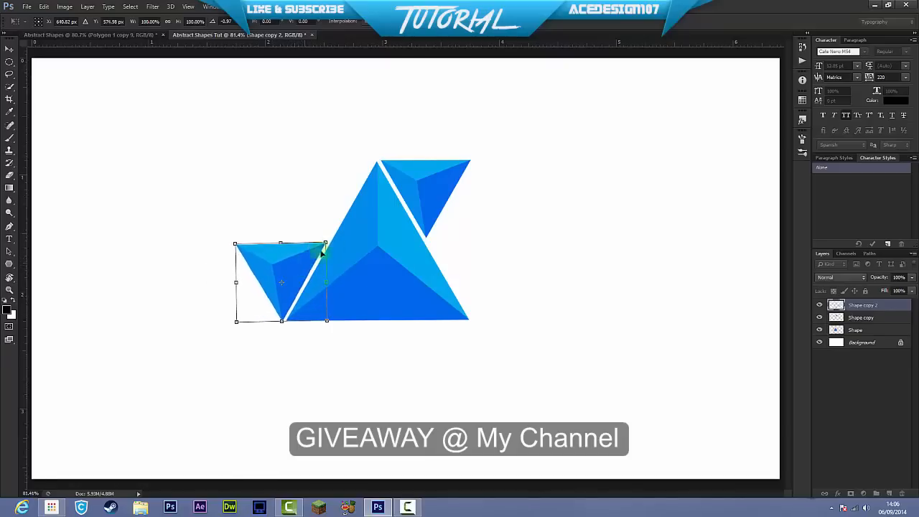
Step: Fit the left triangle beside the main one and rotate another copy above the left triangles
{"action": "left_click_drag", "start_coordinate": [323, 249], "coordinate": [339, 228]}
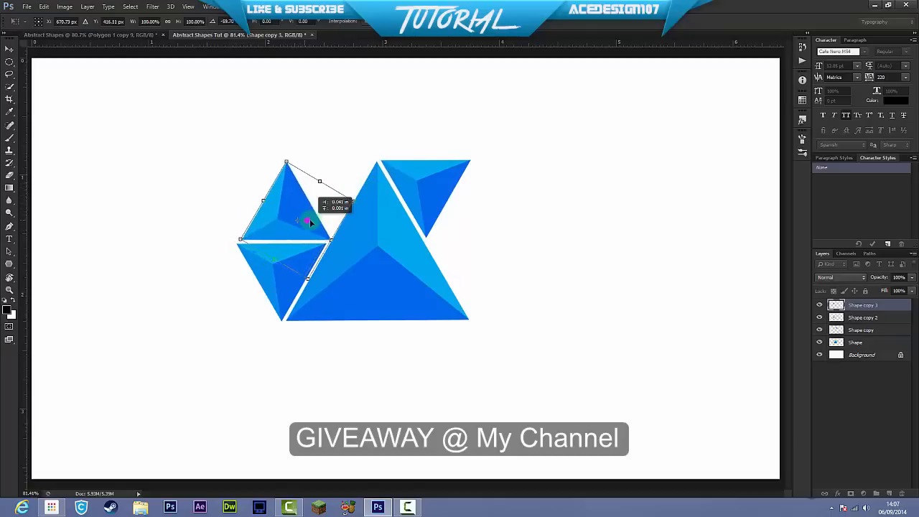
{"action": "right_click", "coordinate": [304, 221]}
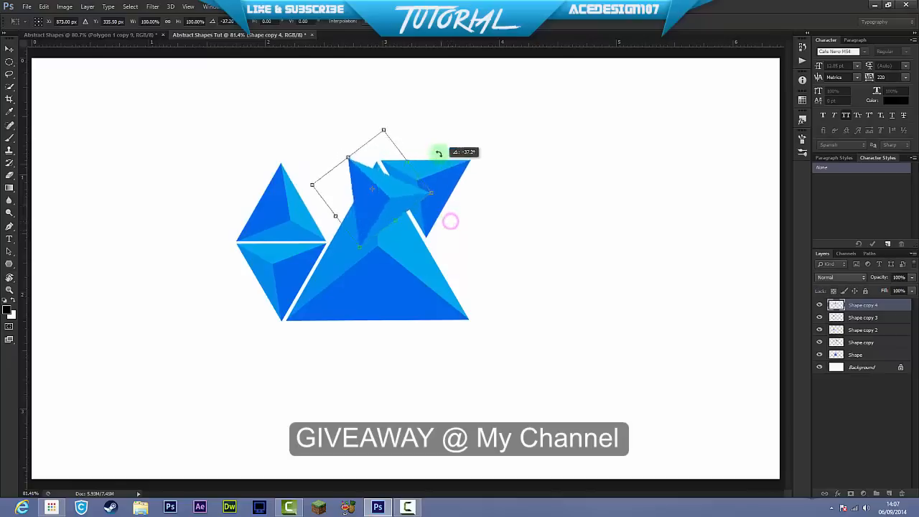
{"action": "left_click_drag", "start_coordinate": [438, 152], "coordinate": [345, 184]}
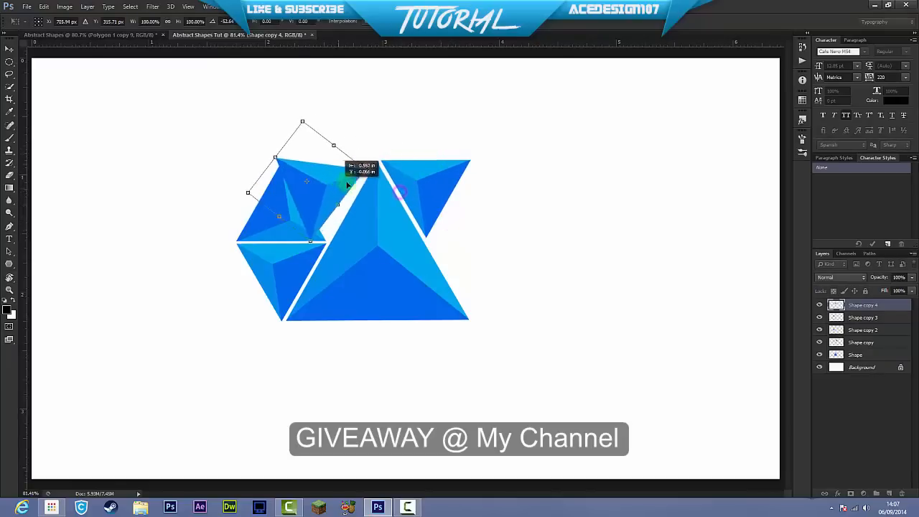
{"action": "left_click_drag", "start_coordinate": [347, 186], "coordinate": [396, 151]}
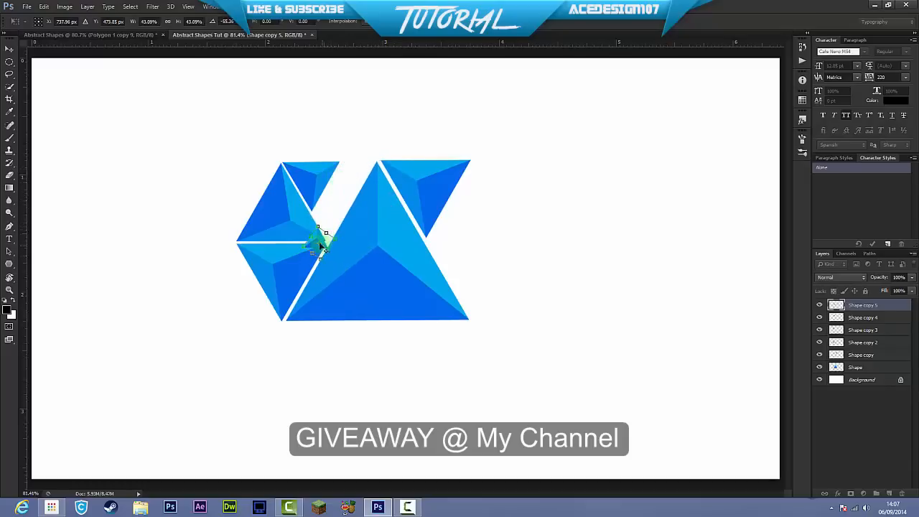
Step: Shrink copies into tiny triangles and rotate them into the gap's lower part
{"action": "left_click_drag", "start_coordinate": [318, 244], "coordinate": [328, 202]}
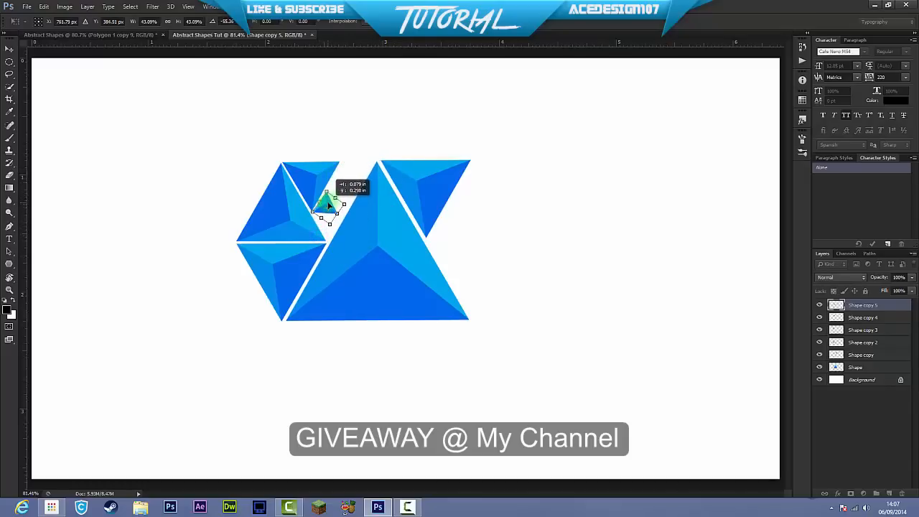
{"action": "left_click", "coordinate": [10, 49]}
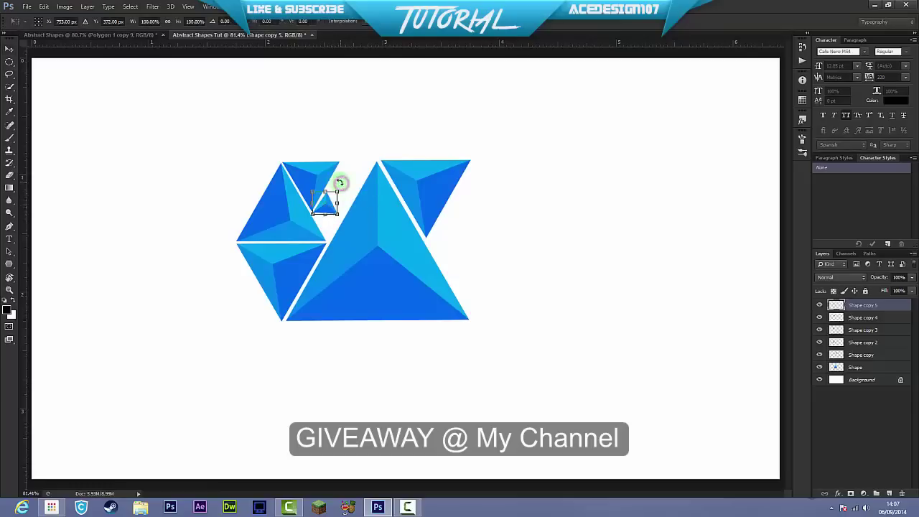
{"action": "left_click_drag", "start_coordinate": [341, 184], "coordinate": [338, 185]}
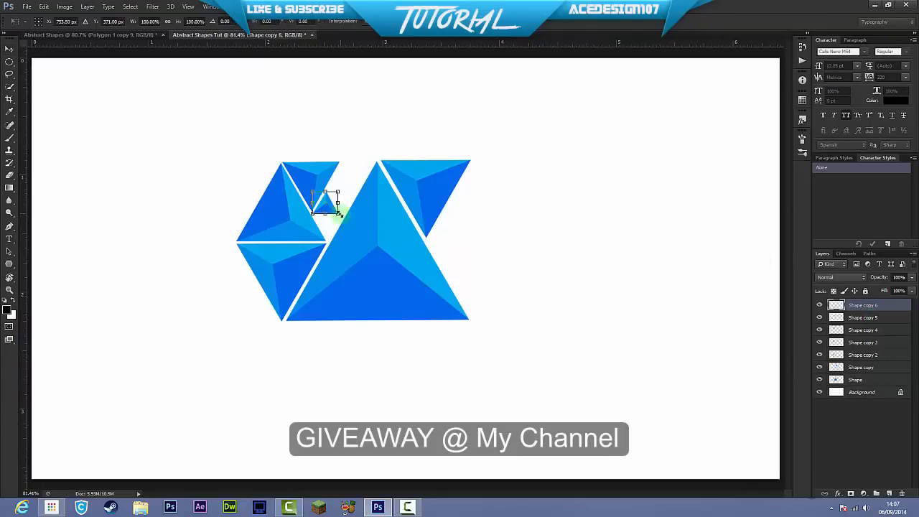
{"action": "left_click_drag", "start_coordinate": [327, 213], "coordinate": [333, 184]}
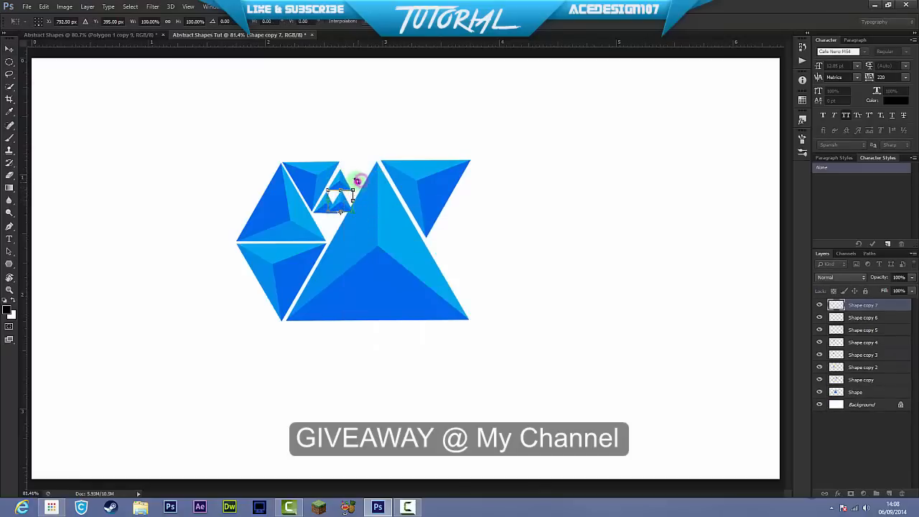
{"action": "left_click_drag", "start_coordinate": [351, 189], "coordinate": [334, 212]}
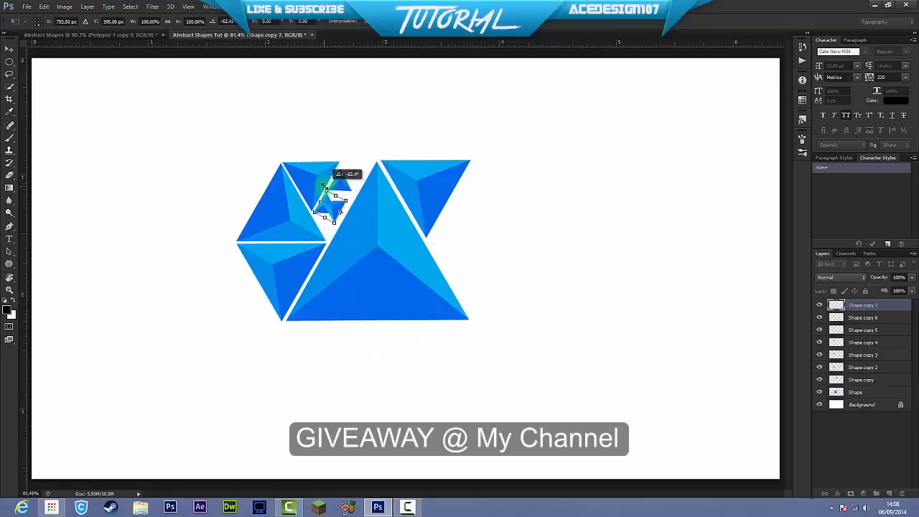
Step: Fit more tiny triangles up to the top of the gap and select layers to recolour
{"action": "left_click_drag", "start_coordinate": [330, 201], "coordinate": [333, 194]}
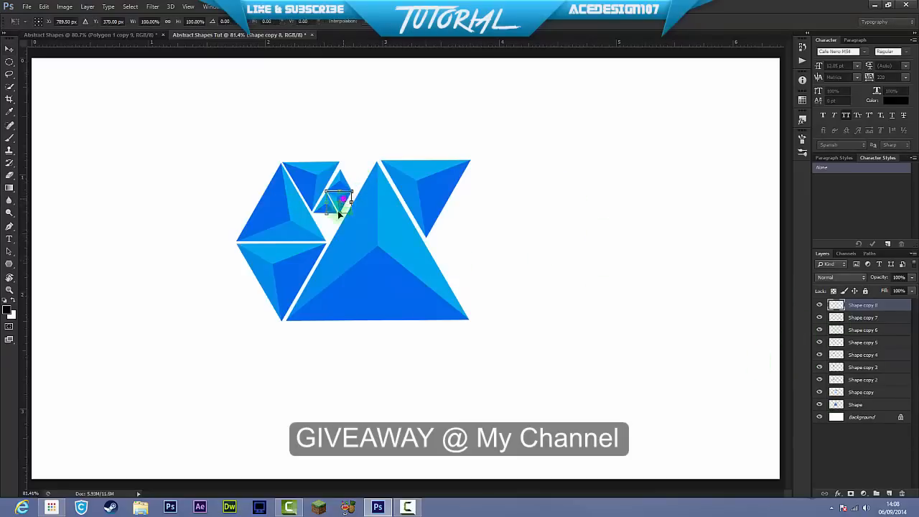
{"action": "left_click_drag", "start_coordinate": [337, 201], "coordinate": [327, 222]}
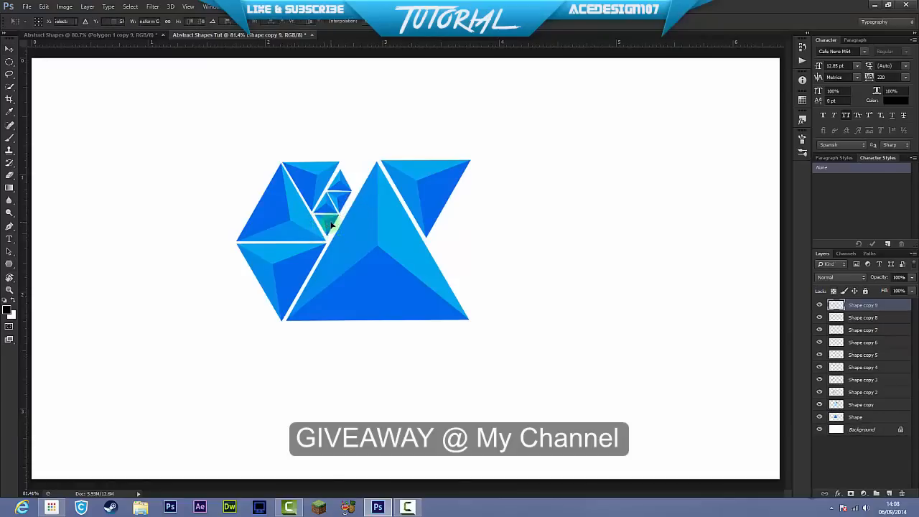
{"action": "left_click_drag", "start_coordinate": [327, 223], "coordinate": [347, 172]}
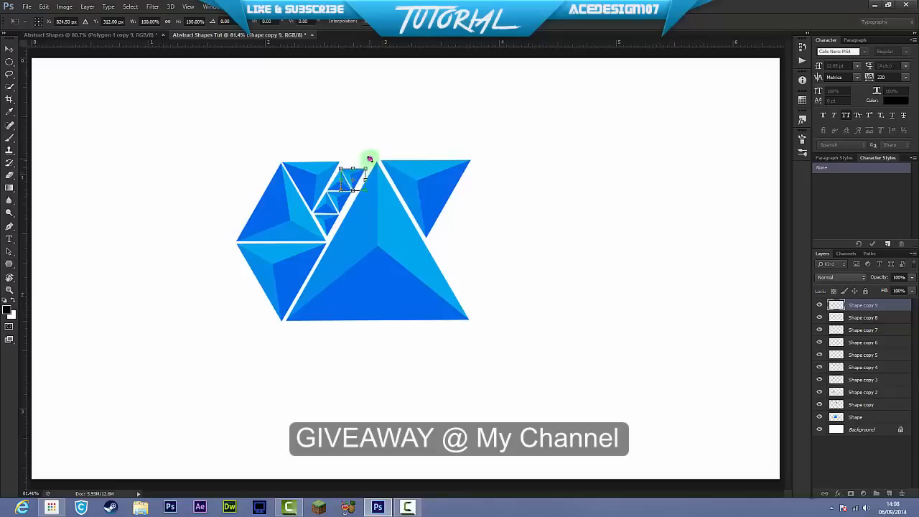
{"action": "left_click_drag", "start_coordinate": [368, 158], "coordinate": [370, 155]}
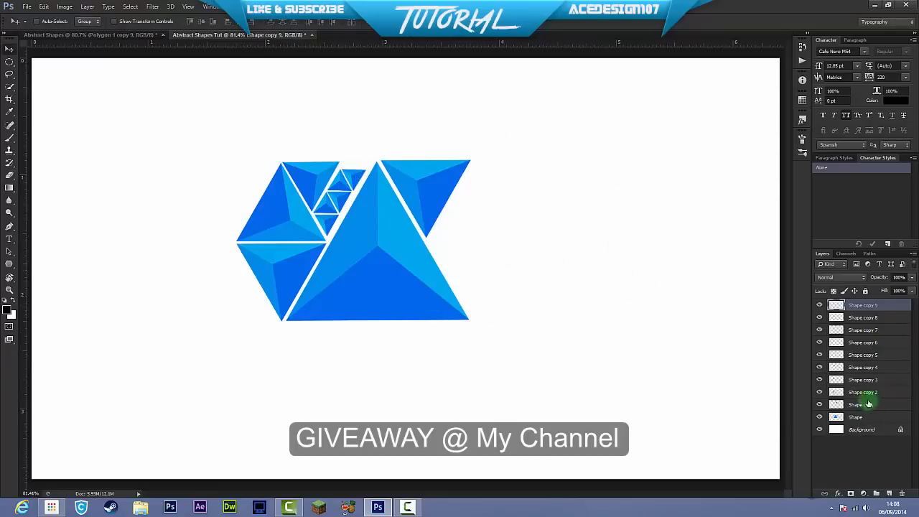
{"action": "left_click", "coordinate": [861, 391]}
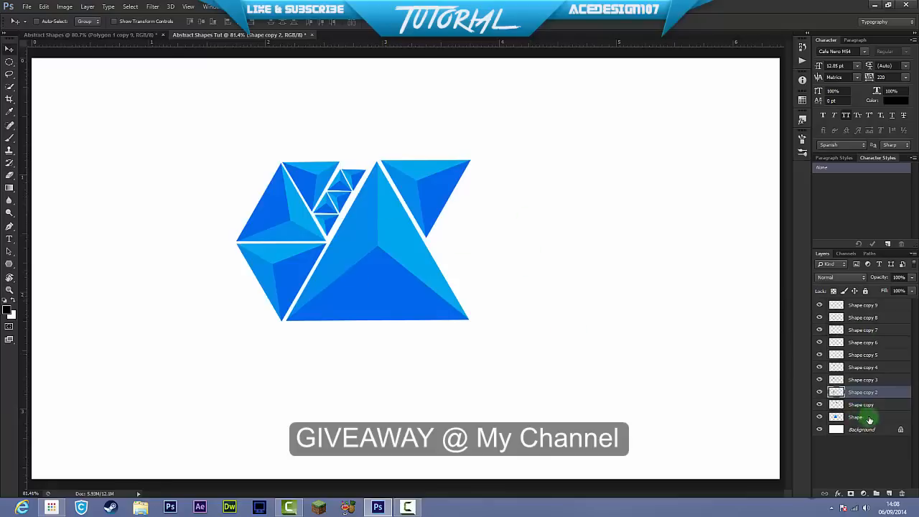
{"action": "left_click", "coordinate": [861, 417]}
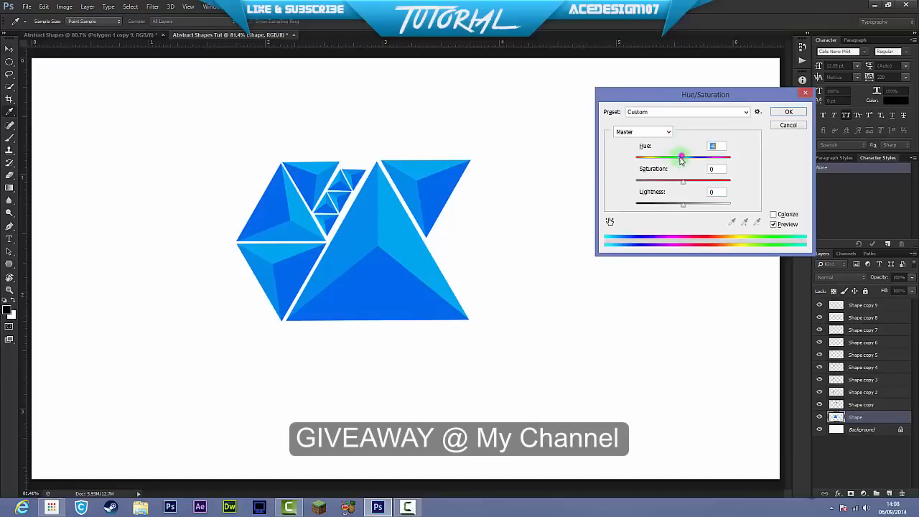
Step: Hue-shift the large main triangle to a lighter cyan via Hue/Saturation and apply it
{"action": "left_click_drag", "start_coordinate": [682, 156], "coordinate": [677, 156]}
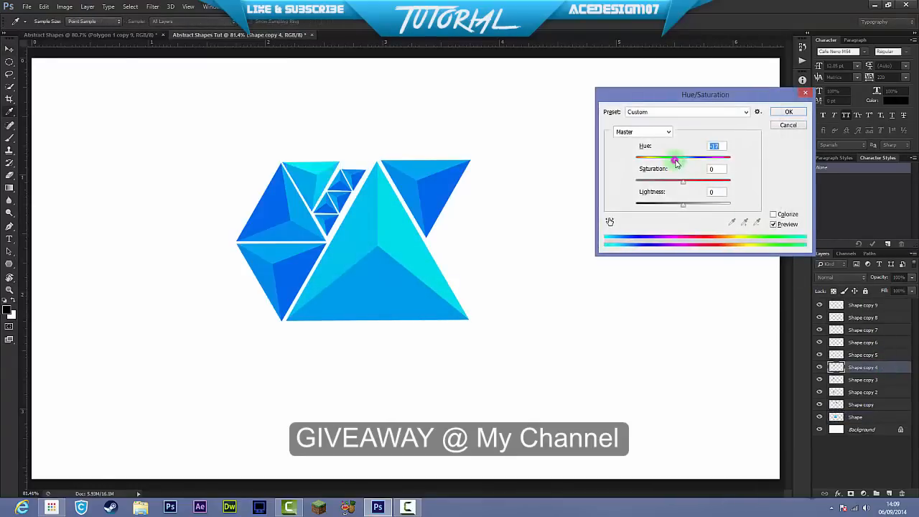
{"action": "left_click", "coordinate": [787, 112]}
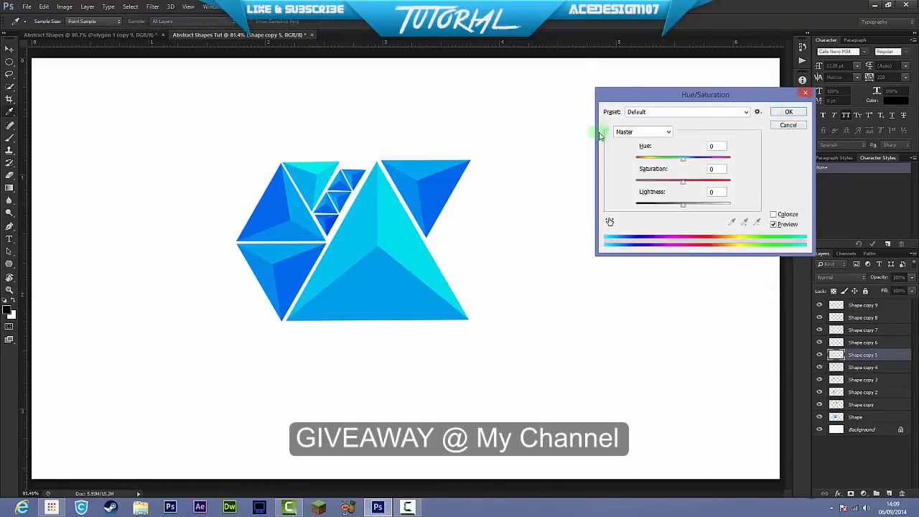
{"action": "left_click_drag", "start_coordinate": [683, 158], "coordinate": [669, 157]}
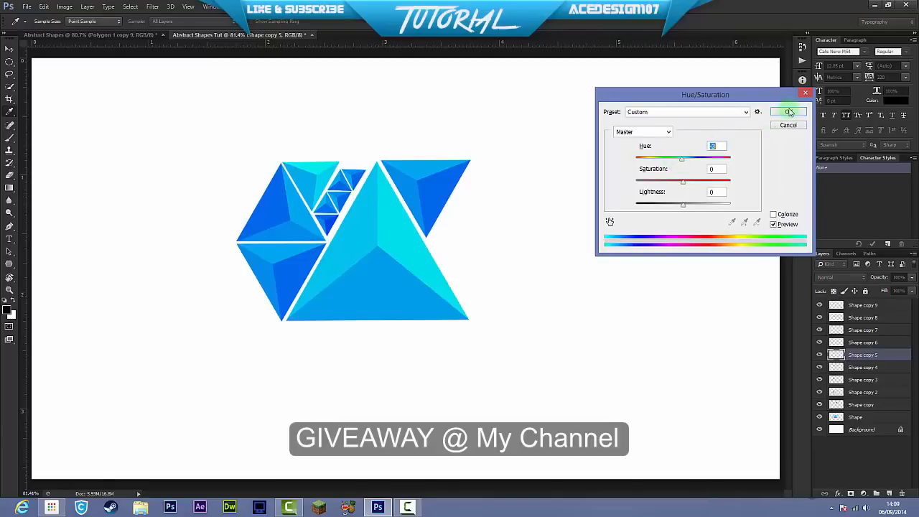
{"action": "left_click", "coordinate": [788, 112]}
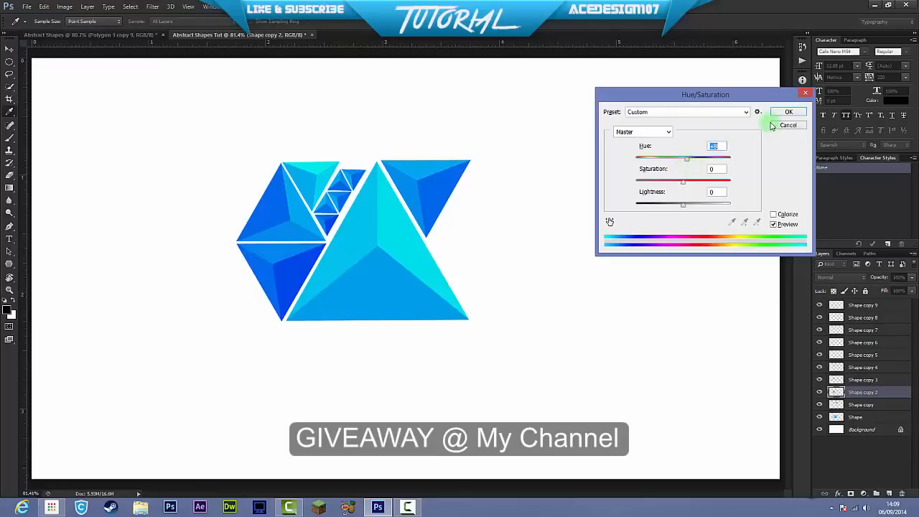
{"action": "left_click", "coordinate": [787, 123]}
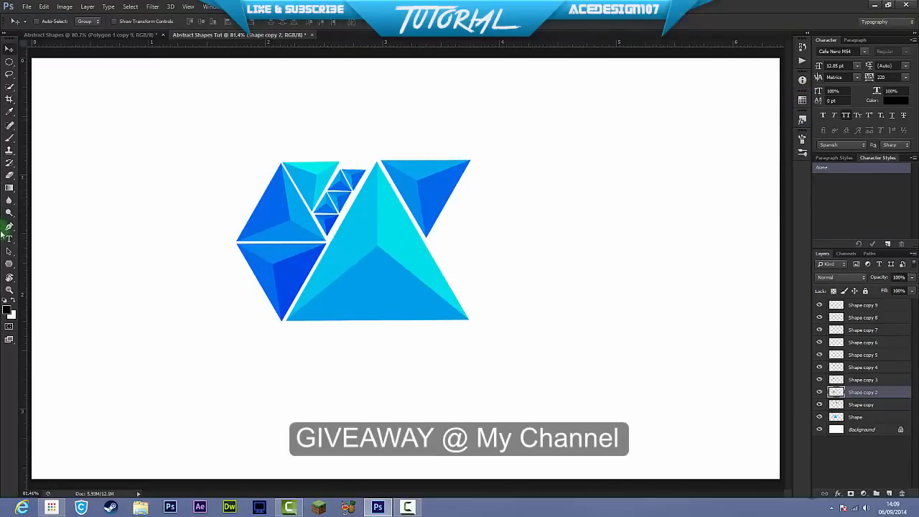
Step: Review the polygon cluster, then switch to the full Abstract Shapes banner document
{"action": "left_click", "coordinate": [9, 238]}
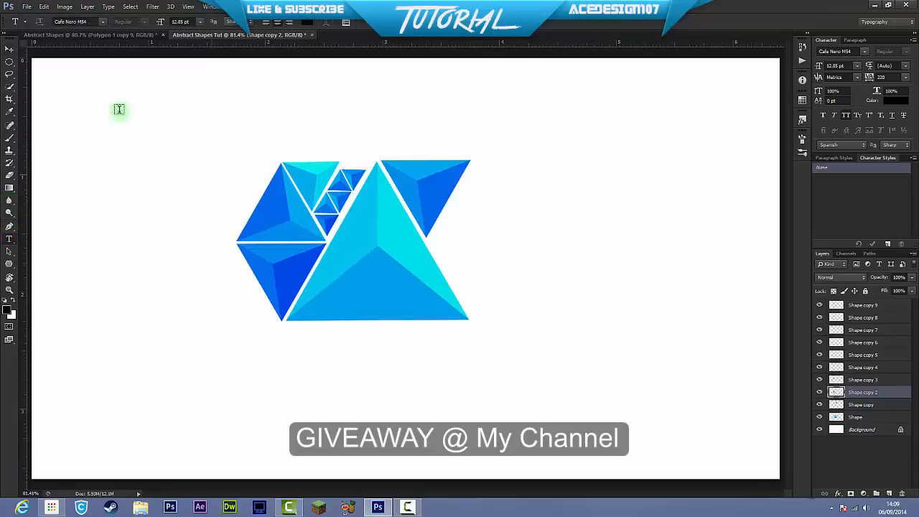
{"action": "left_click", "coordinate": [8, 50]}
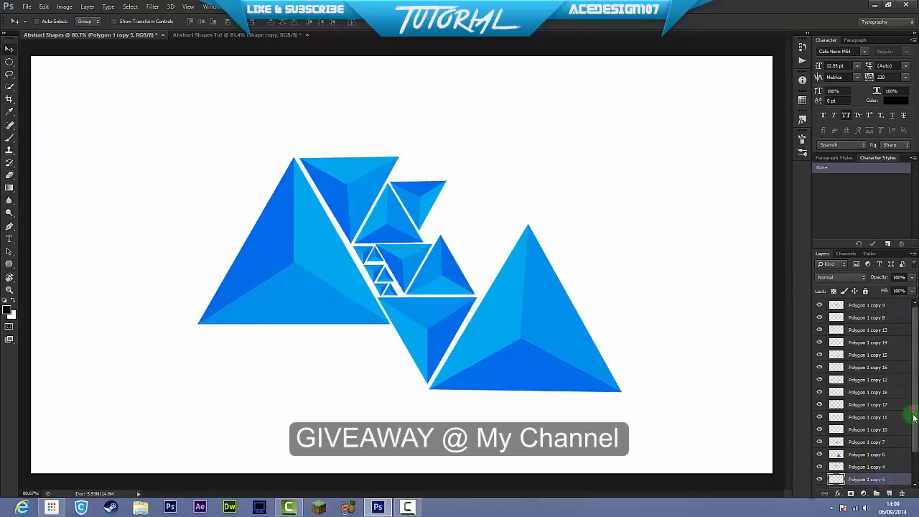
{"action": "scroll", "scroll_direction": "down", "scroll_amount": 3}
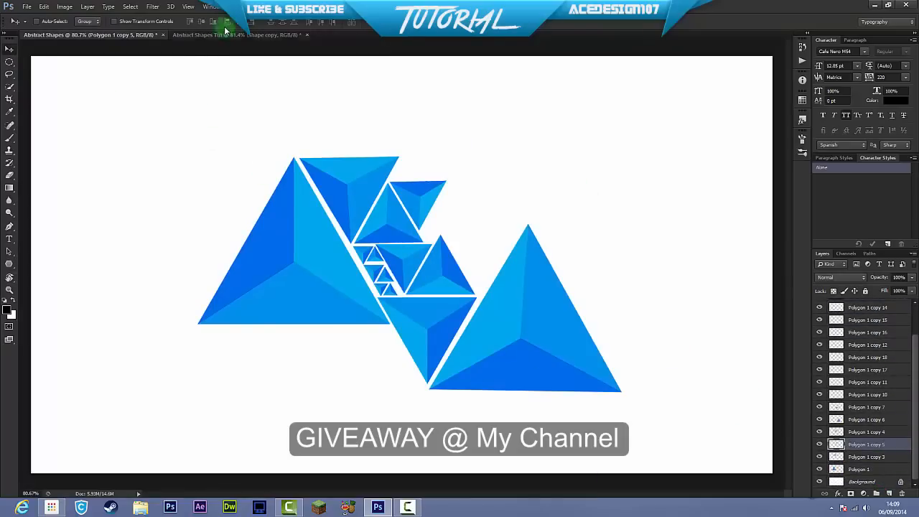
{"action": "left_click", "coordinate": [237, 34]}
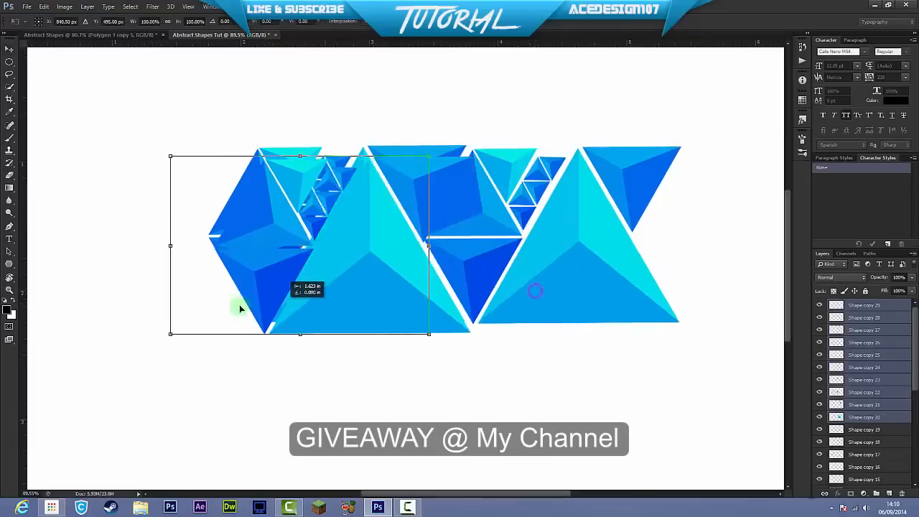
Step: Align duplicated triangle clusters edge to edge into a continuous band across the banner
{"action": "left_click_drag", "start_coordinate": [241, 305], "coordinate": [106, 297]}
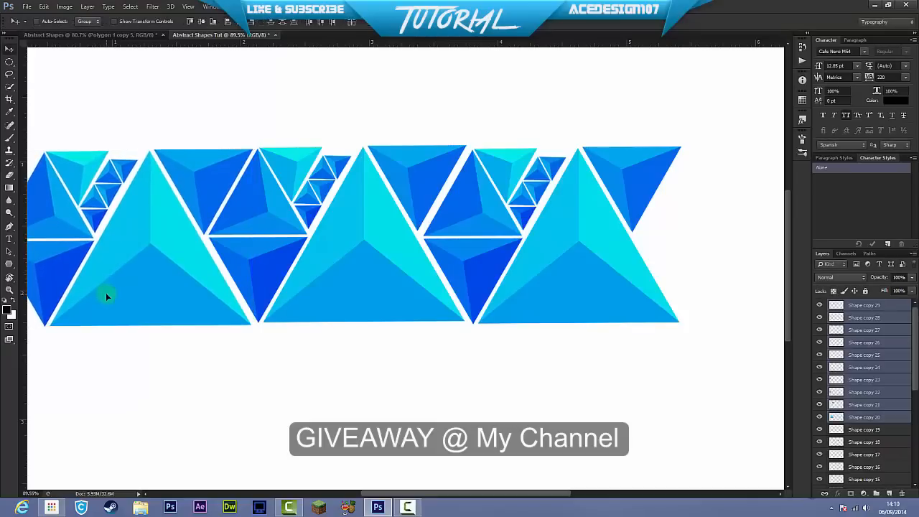
{"action": "left_click", "coordinate": [140, 295]}
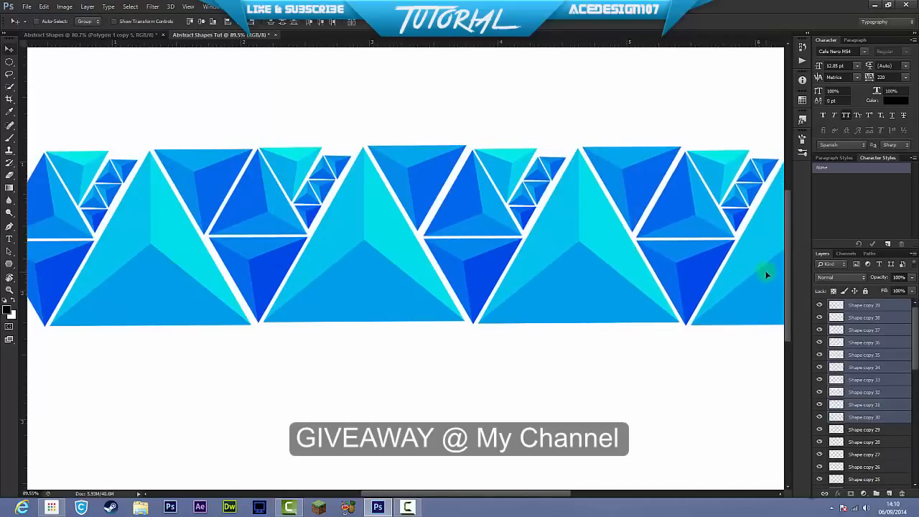
{"action": "scroll", "scroll_direction": "down", "scroll_amount": 3}
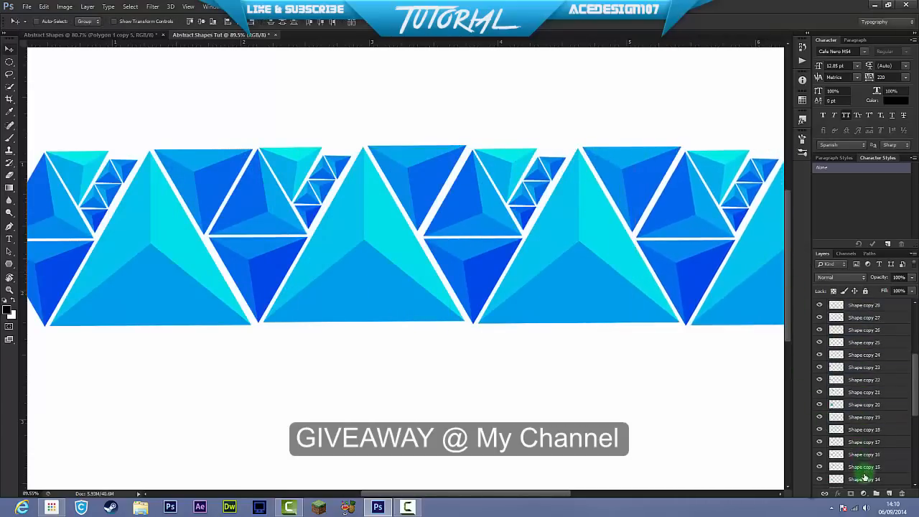
{"action": "scroll", "scroll_direction": "down", "scroll_amount": 3}
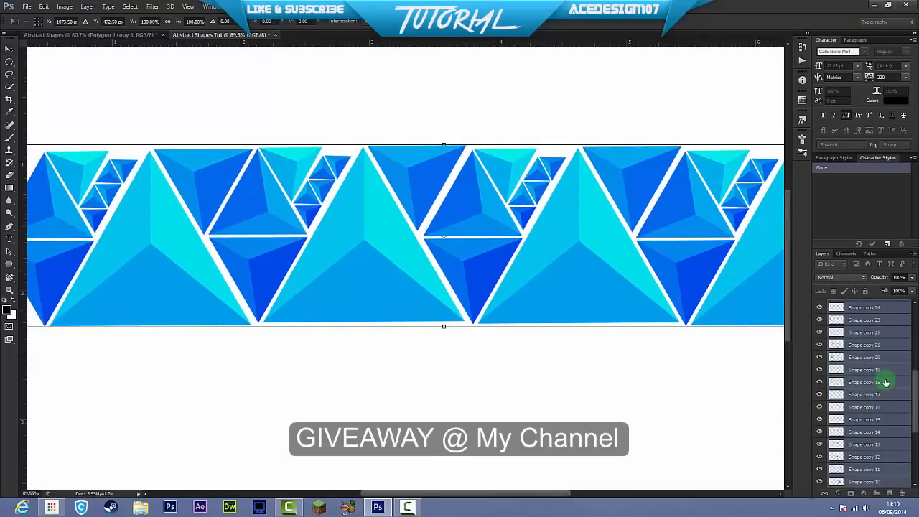
{"action": "scroll", "scroll_direction": "up", "scroll_amount": 3}
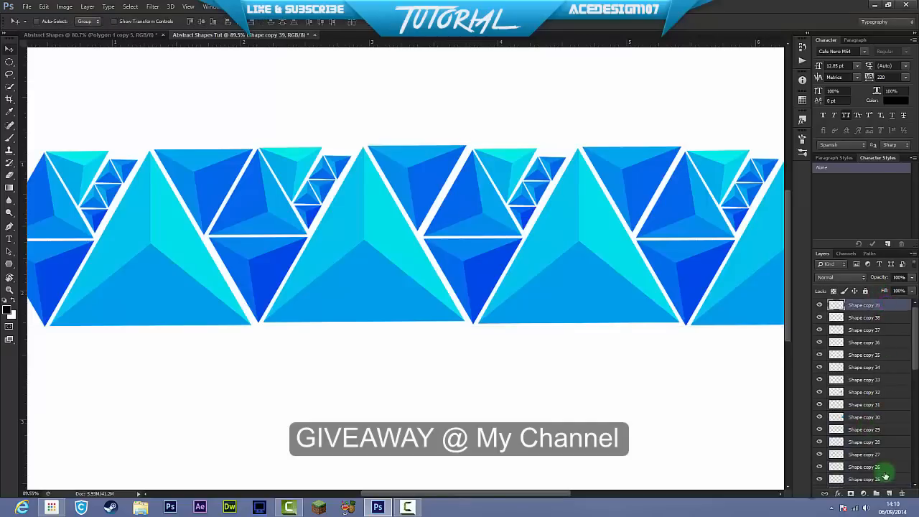
{"action": "scroll", "scroll_direction": "down", "scroll_amount": 3}
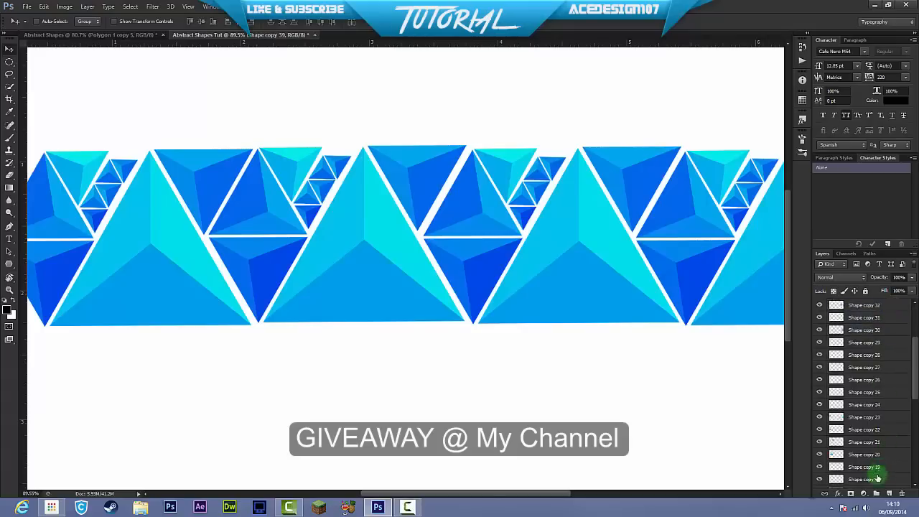
{"action": "scroll", "scroll_direction": "down", "scroll_amount": 3}
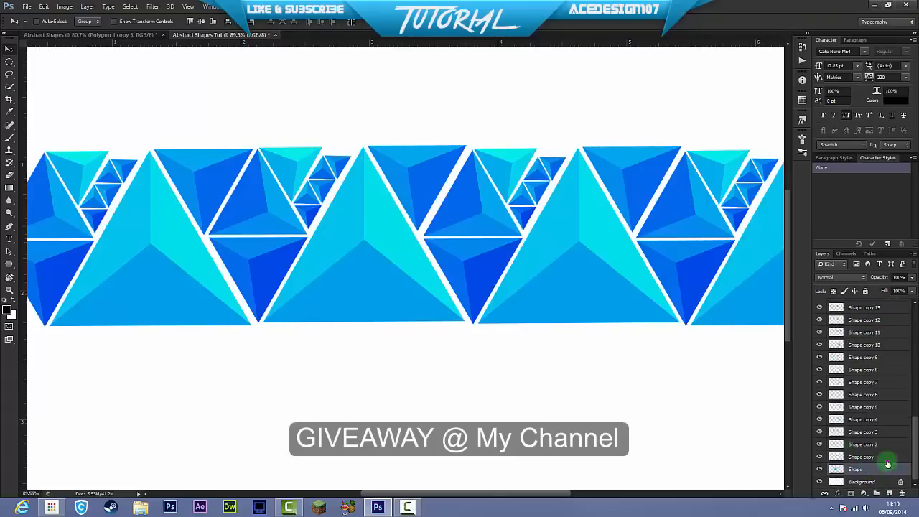
{"action": "scroll", "scroll_direction": "down", "scroll_amount": 3}
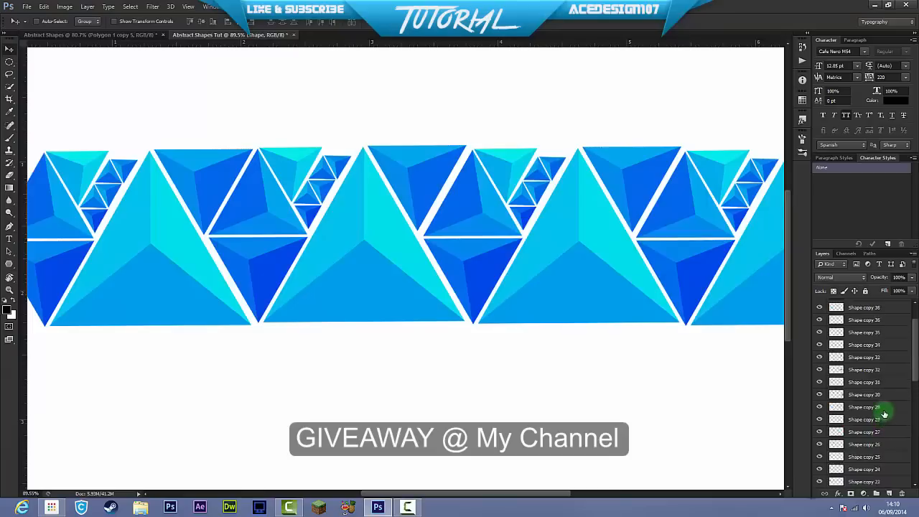
{"action": "scroll", "scroll_direction": "up", "scroll_amount": 3}
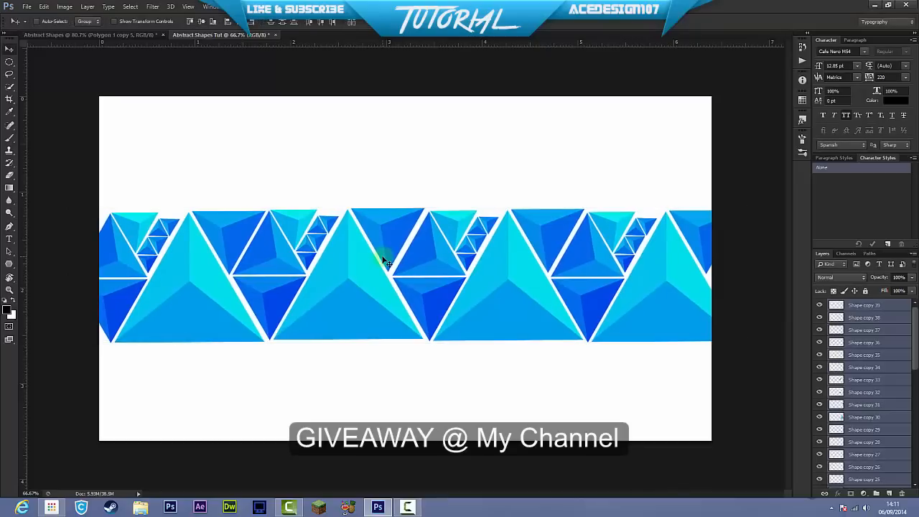
{"action": "mouse_move", "coordinate": [623, 137]}
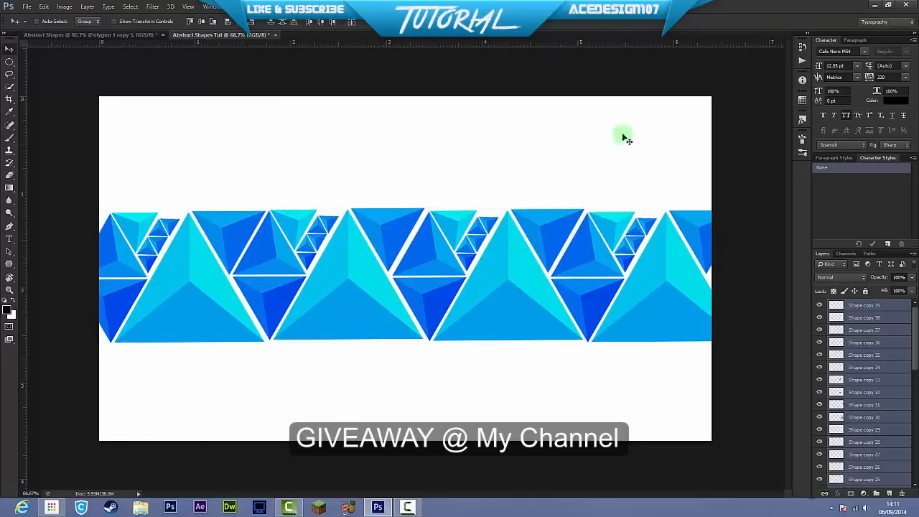
{"action": "mouse_move", "coordinate": [332, 170]}
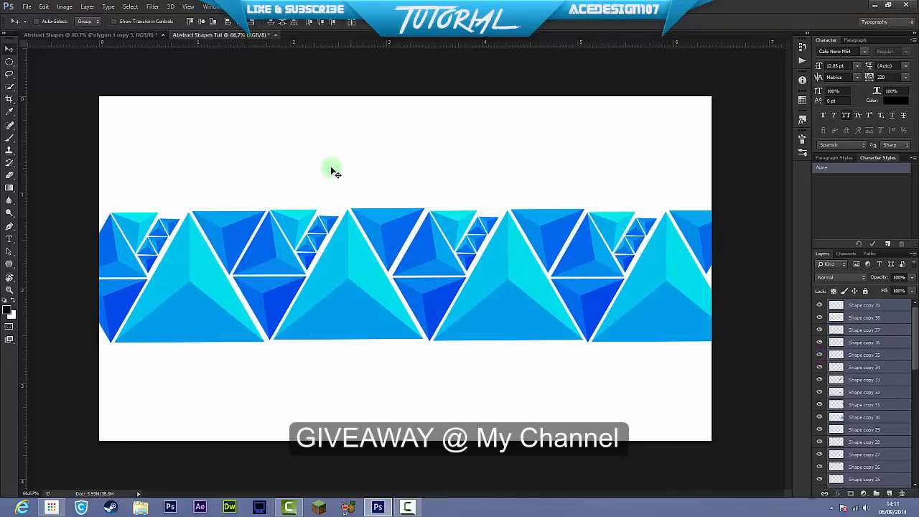
{"action": "mouse_move", "coordinate": [431, 226]}
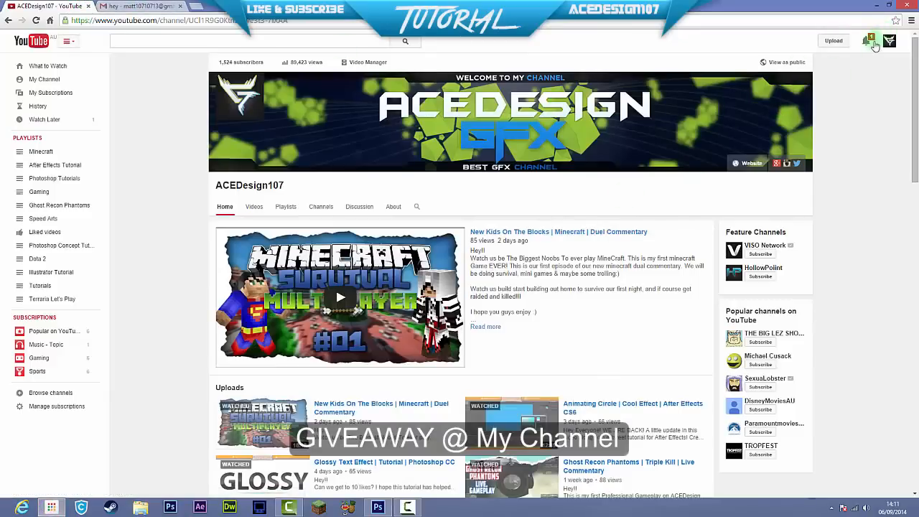
{"action": "left_click", "coordinate": [376, 508]}
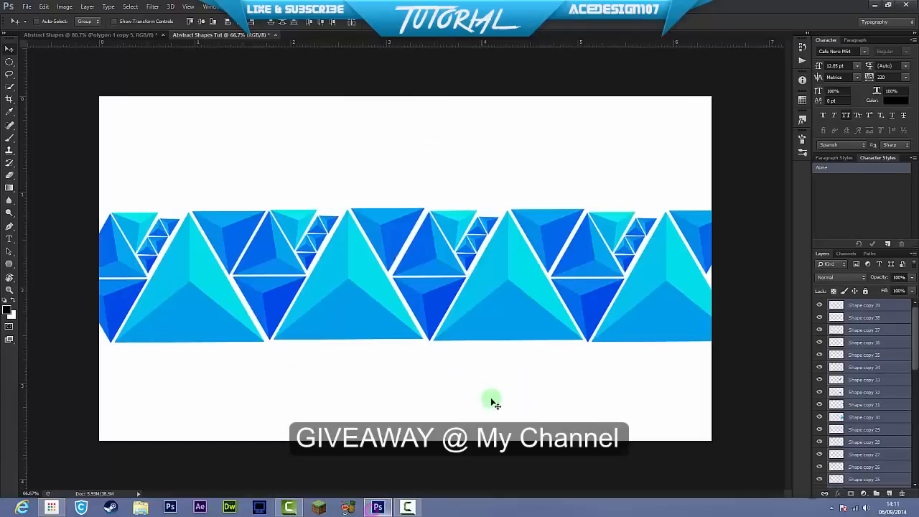
{"action": "mouse_move", "coordinate": [494, 399]}
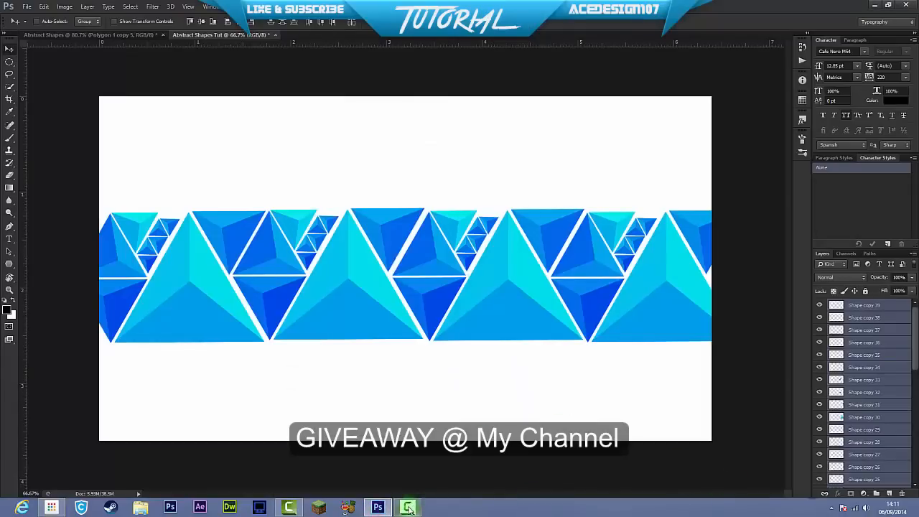
{"action": "left_click", "coordinate": [407, 508]}
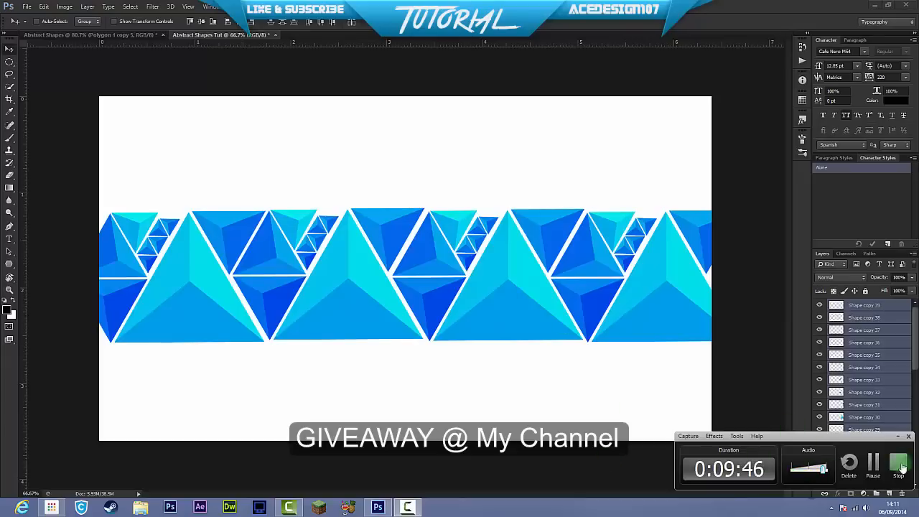
{"action": "mouse_move", "coordinate": [669, 394]}
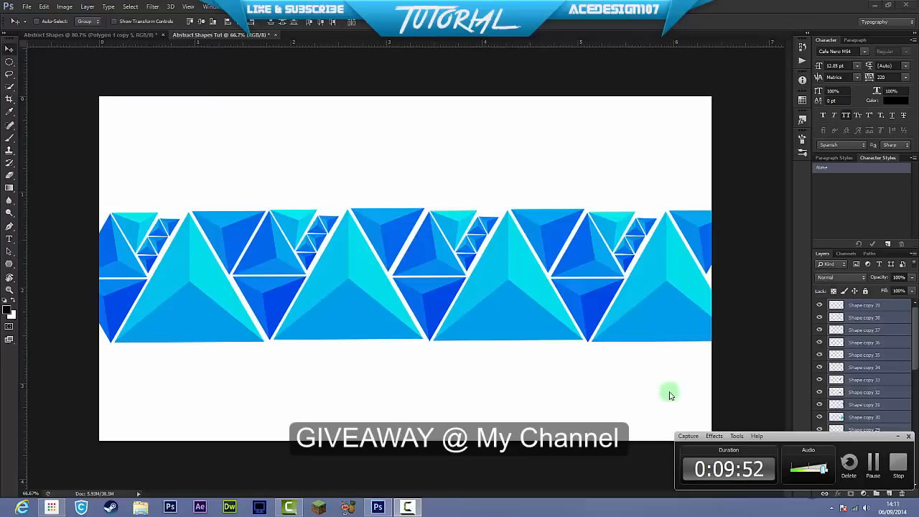
{"action": "mouse_move", "coordinate": [798, 419]}
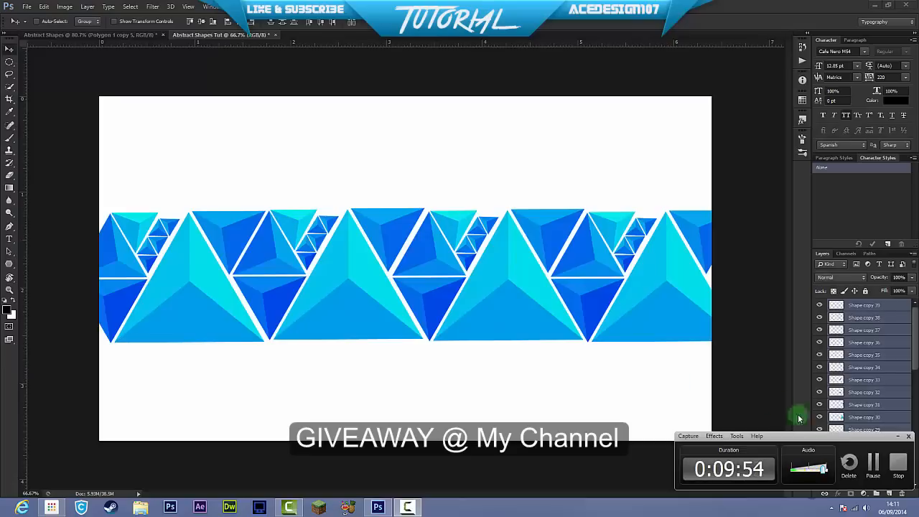